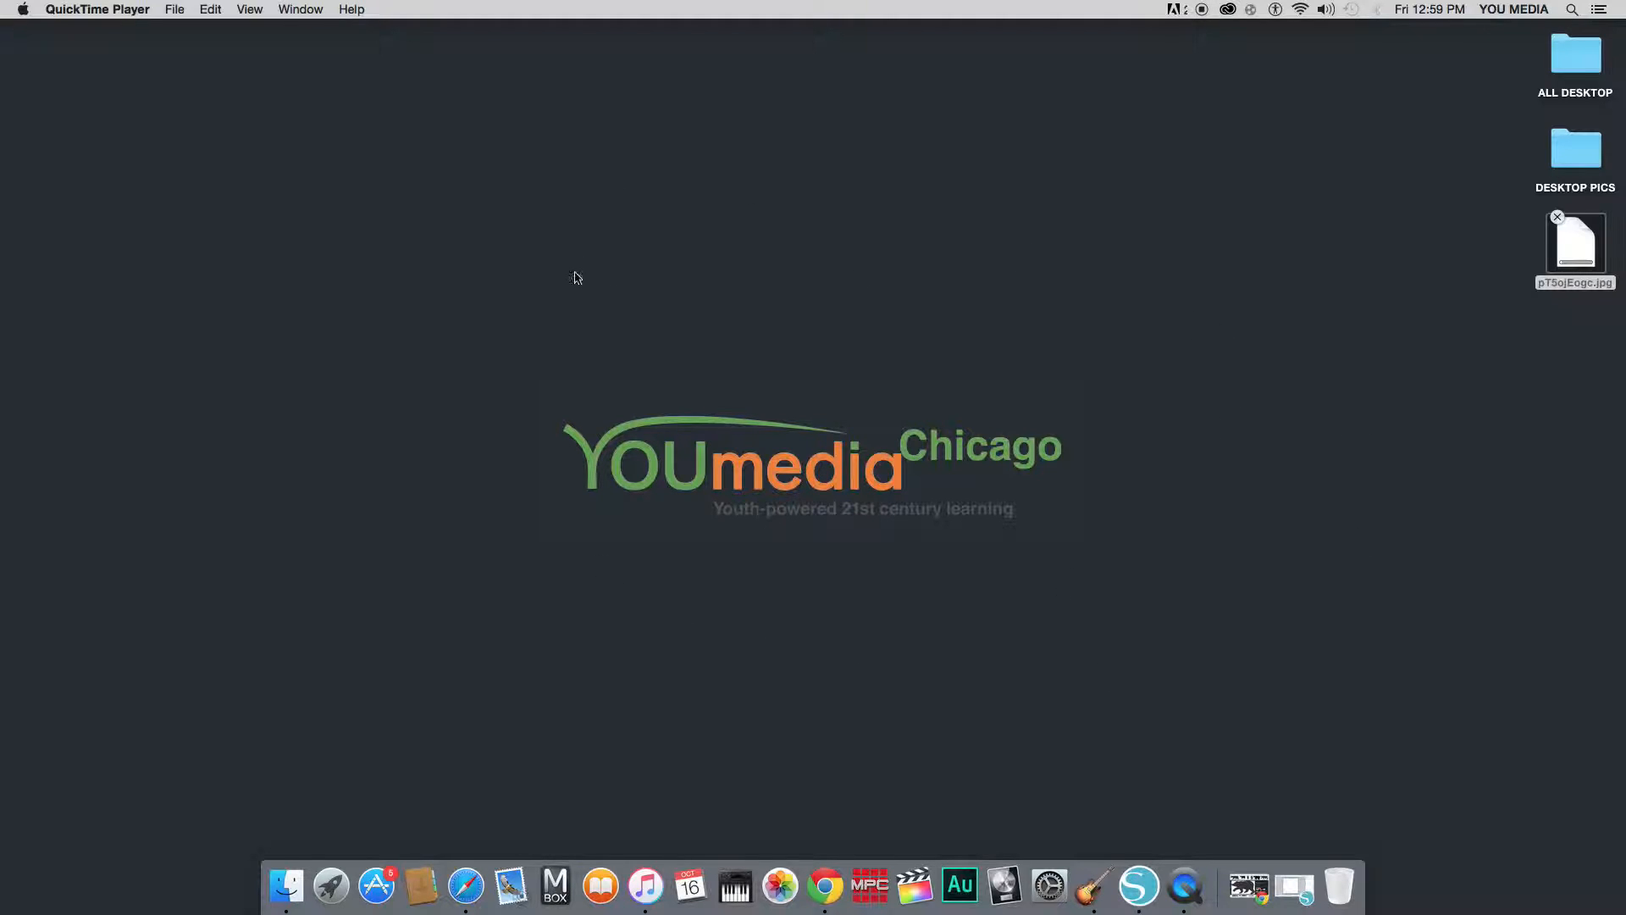
mouse_move(834, 534)
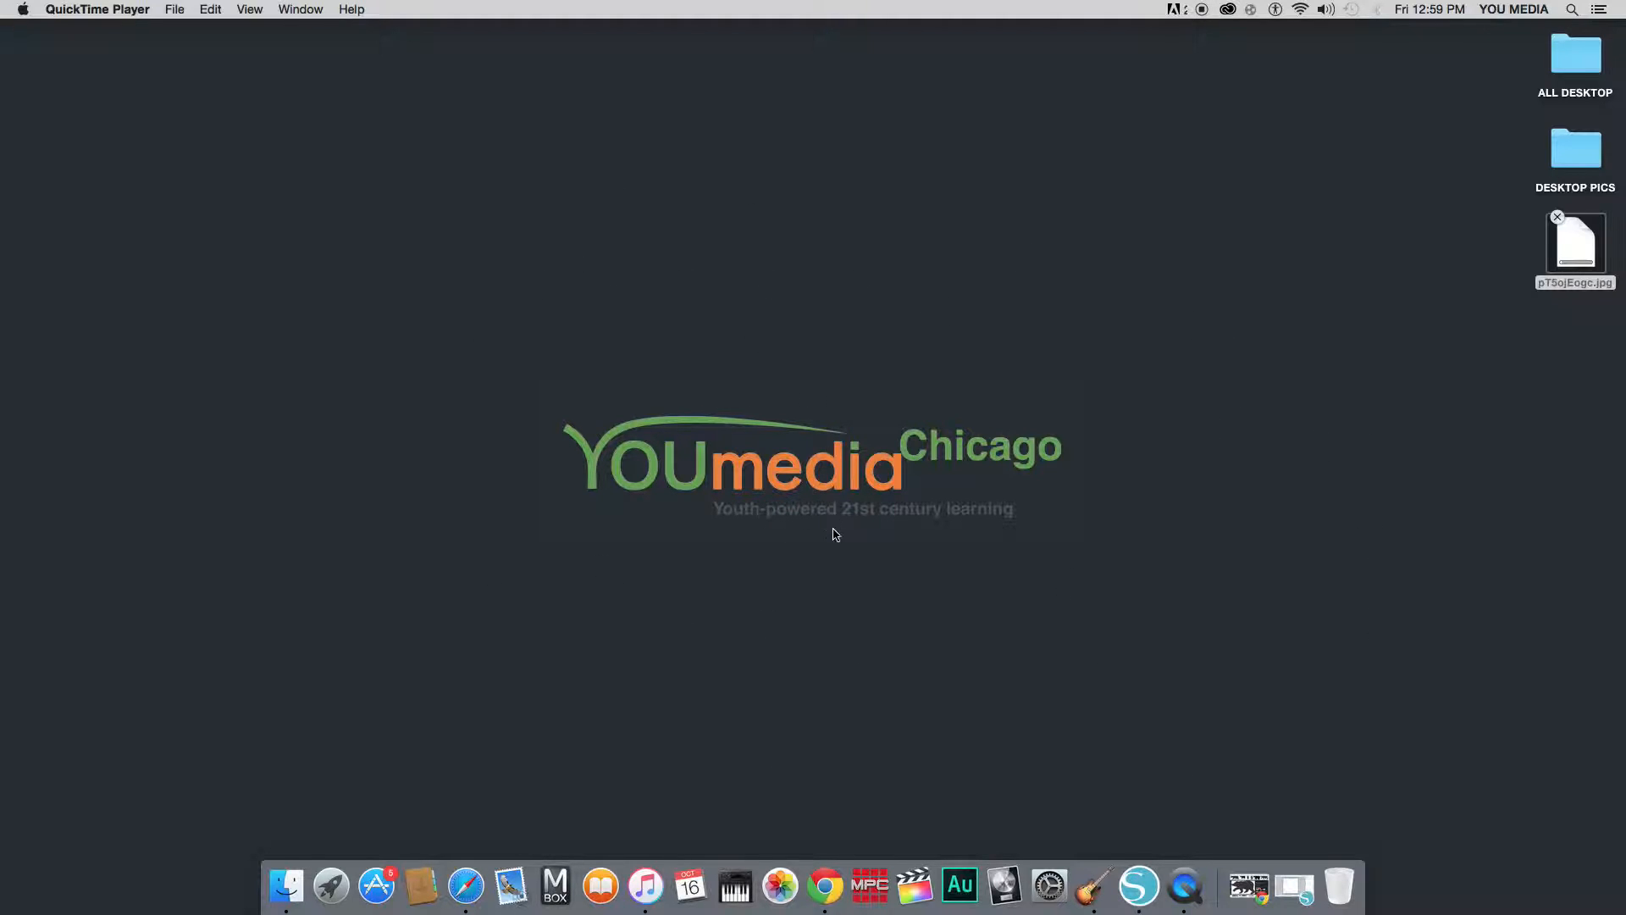
mouse_move(489, 534)
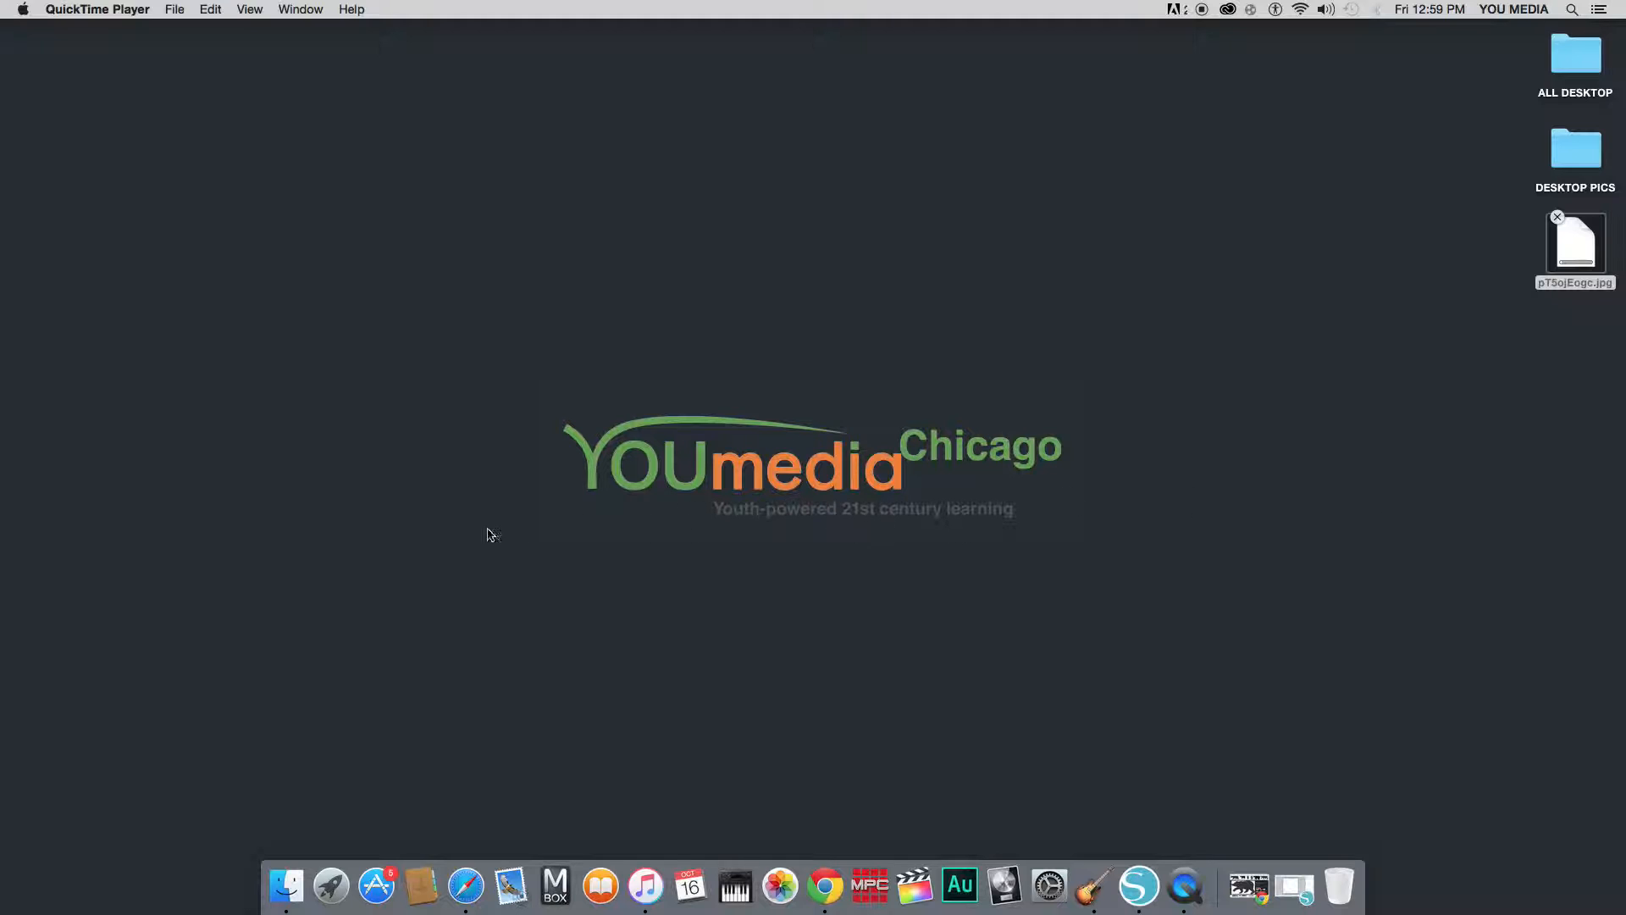
mouse_move(847, 530)
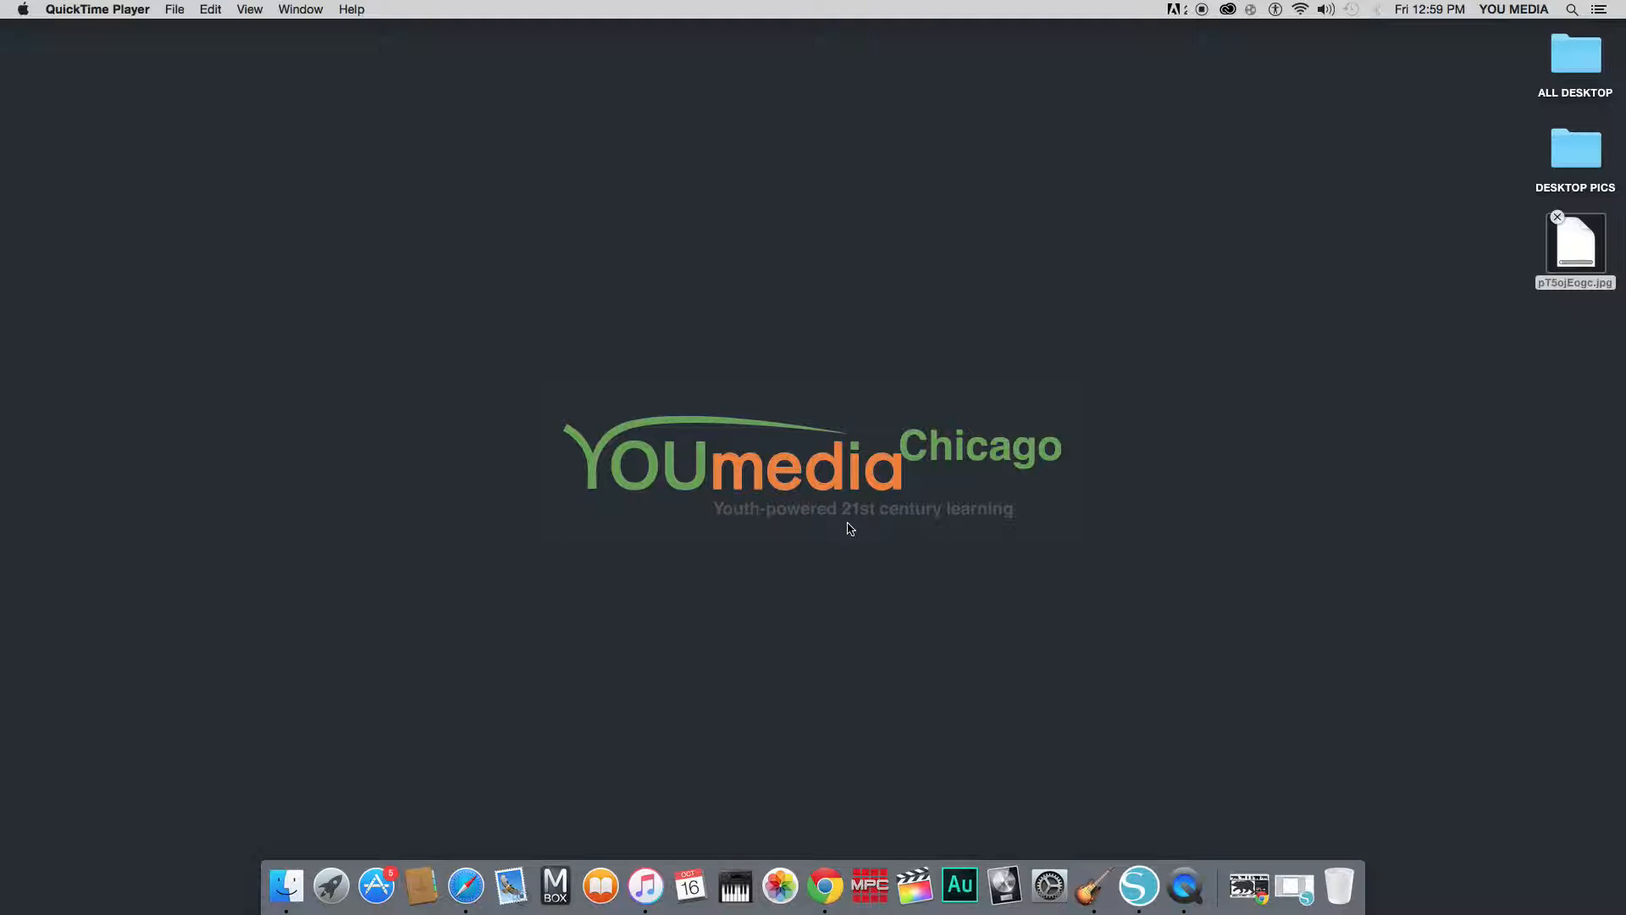
mouse_move(738, 534)
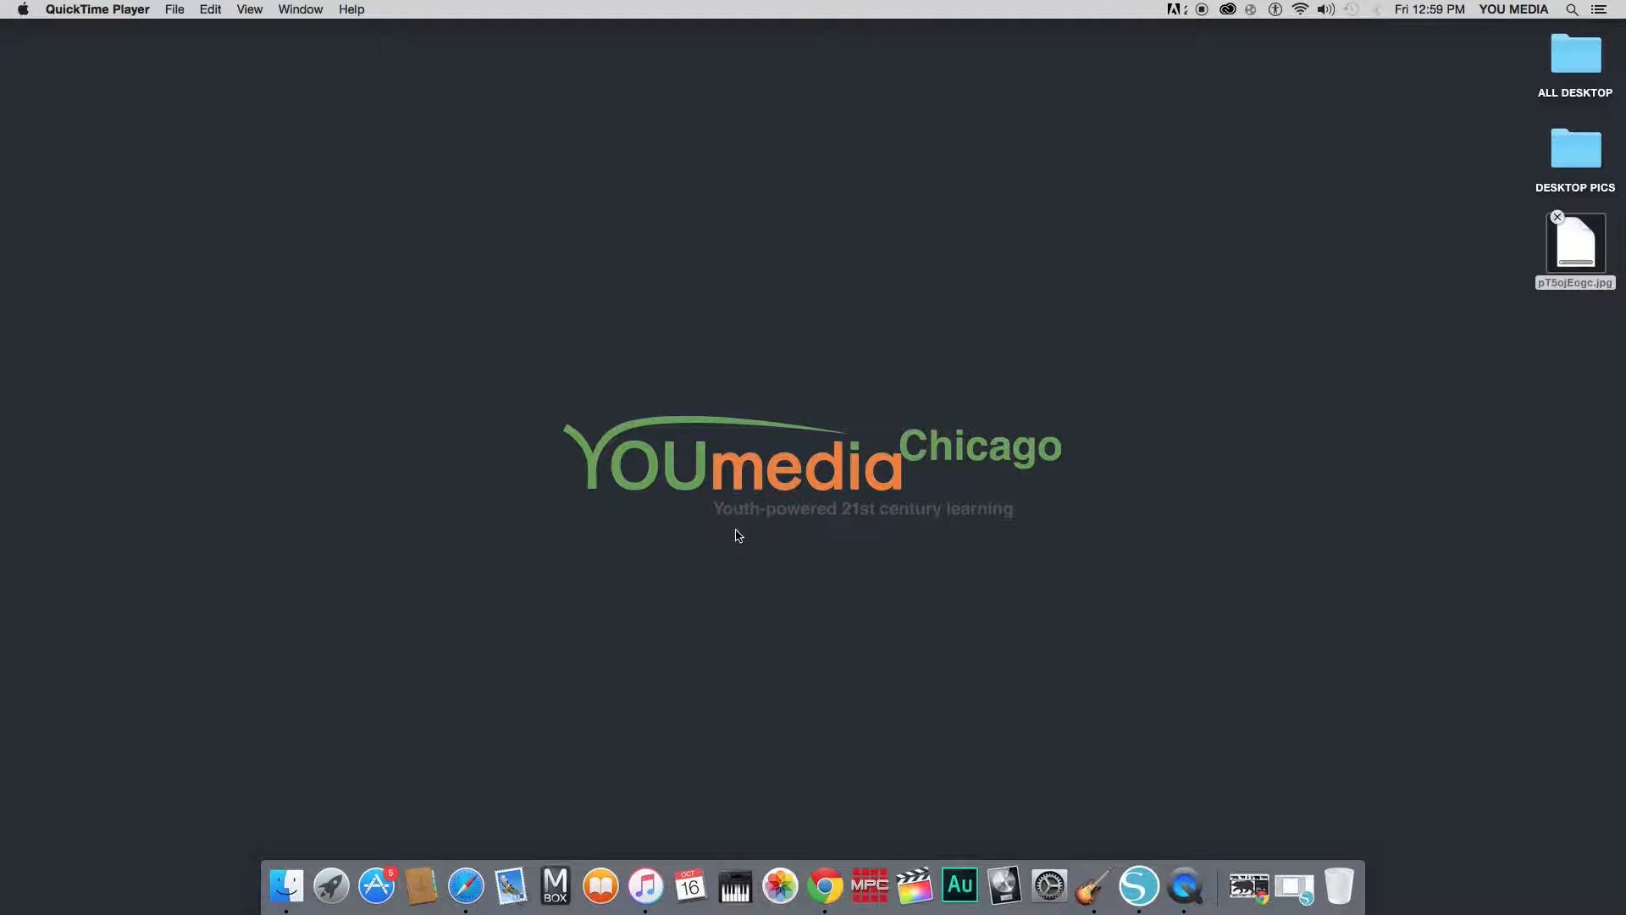
mouse_move(878, 535)
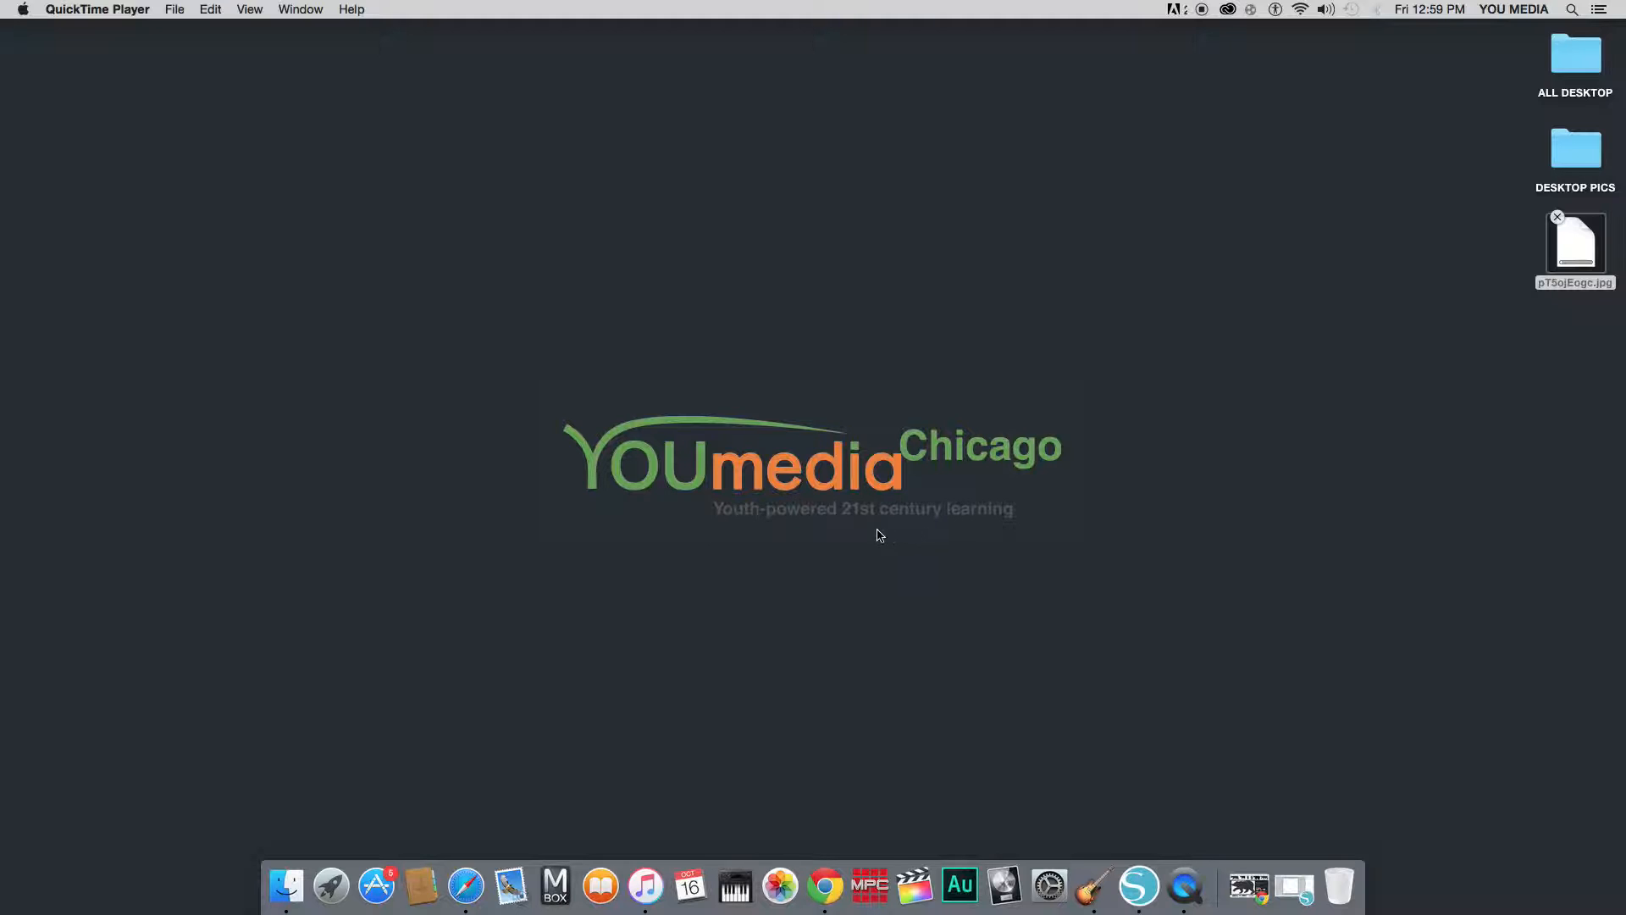
mouse_move(641, 530)
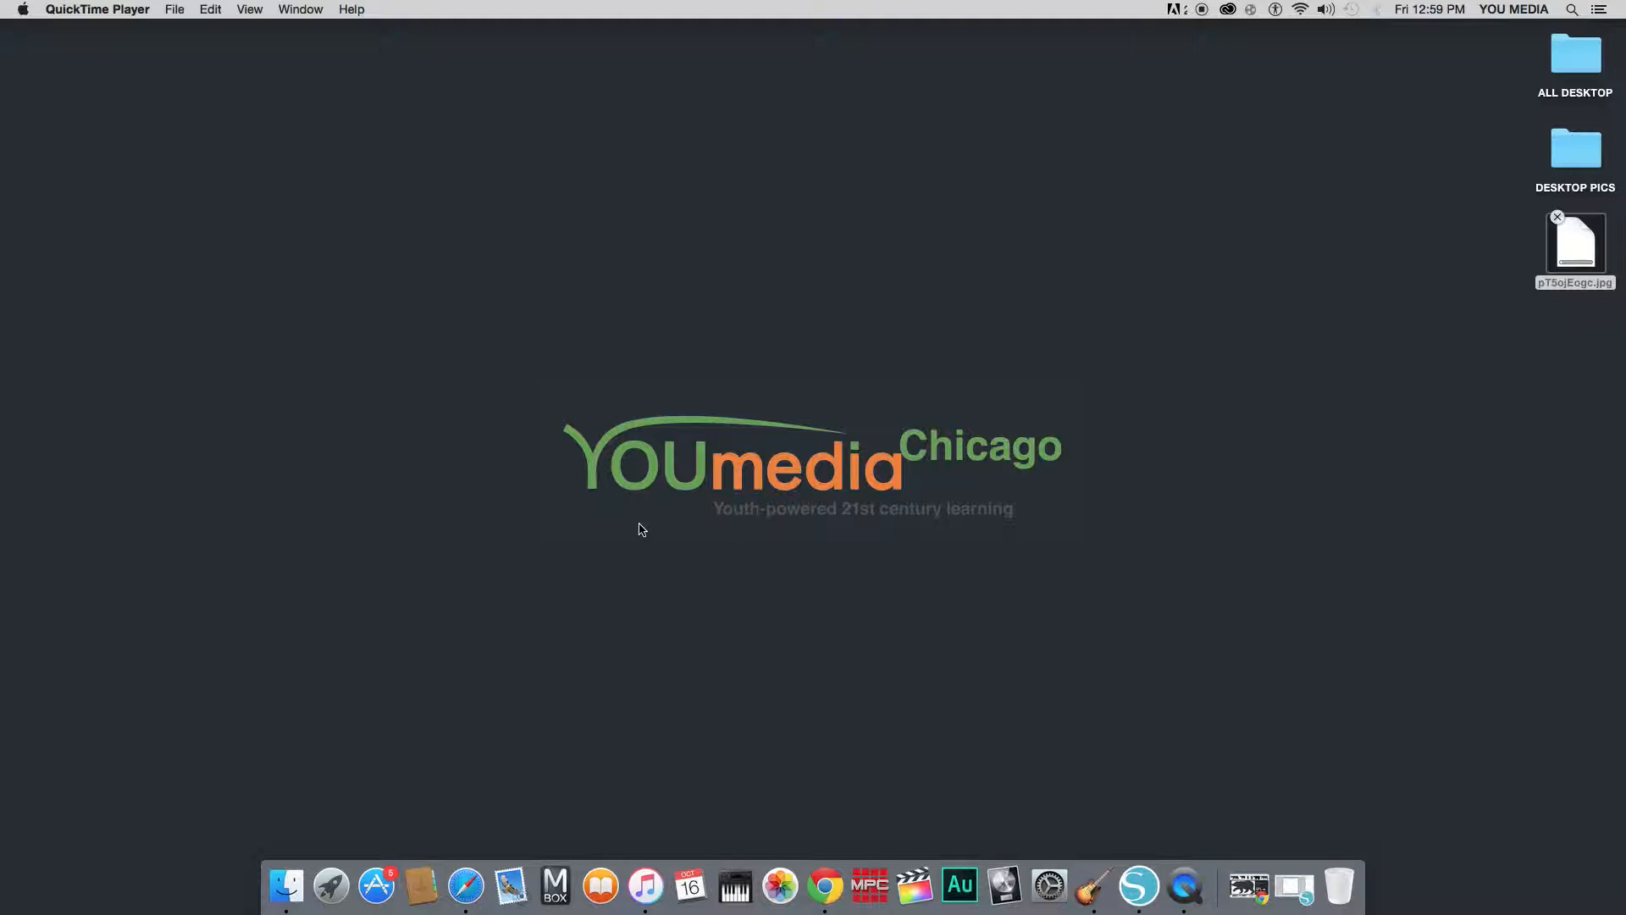
mouse_move(767, 553)
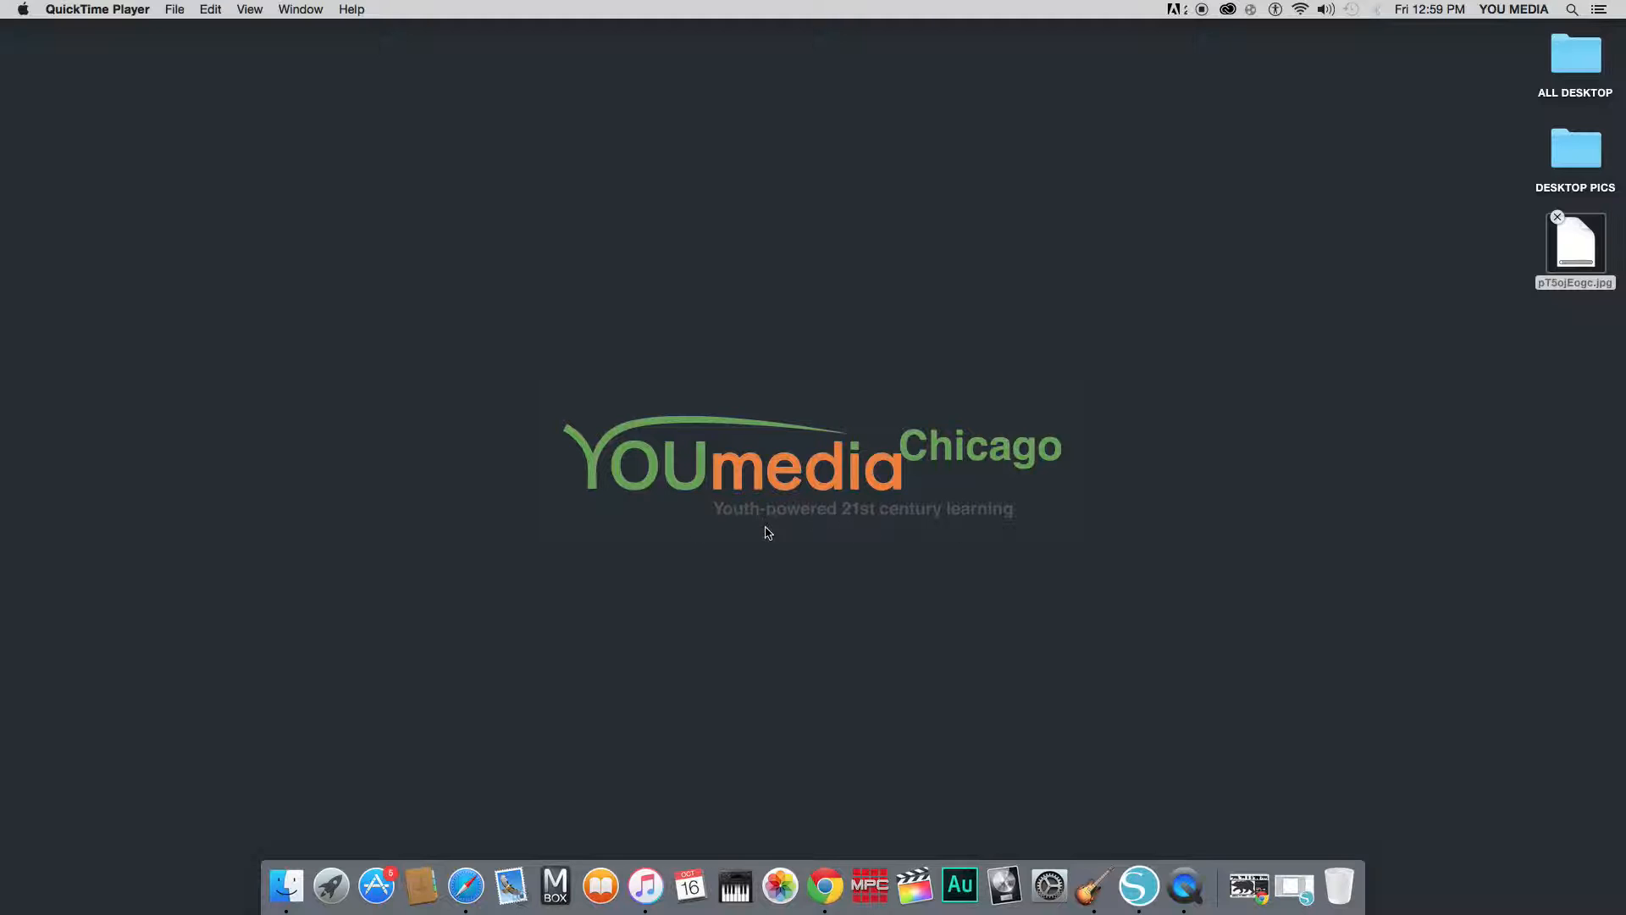
mouse_move(772, 553)
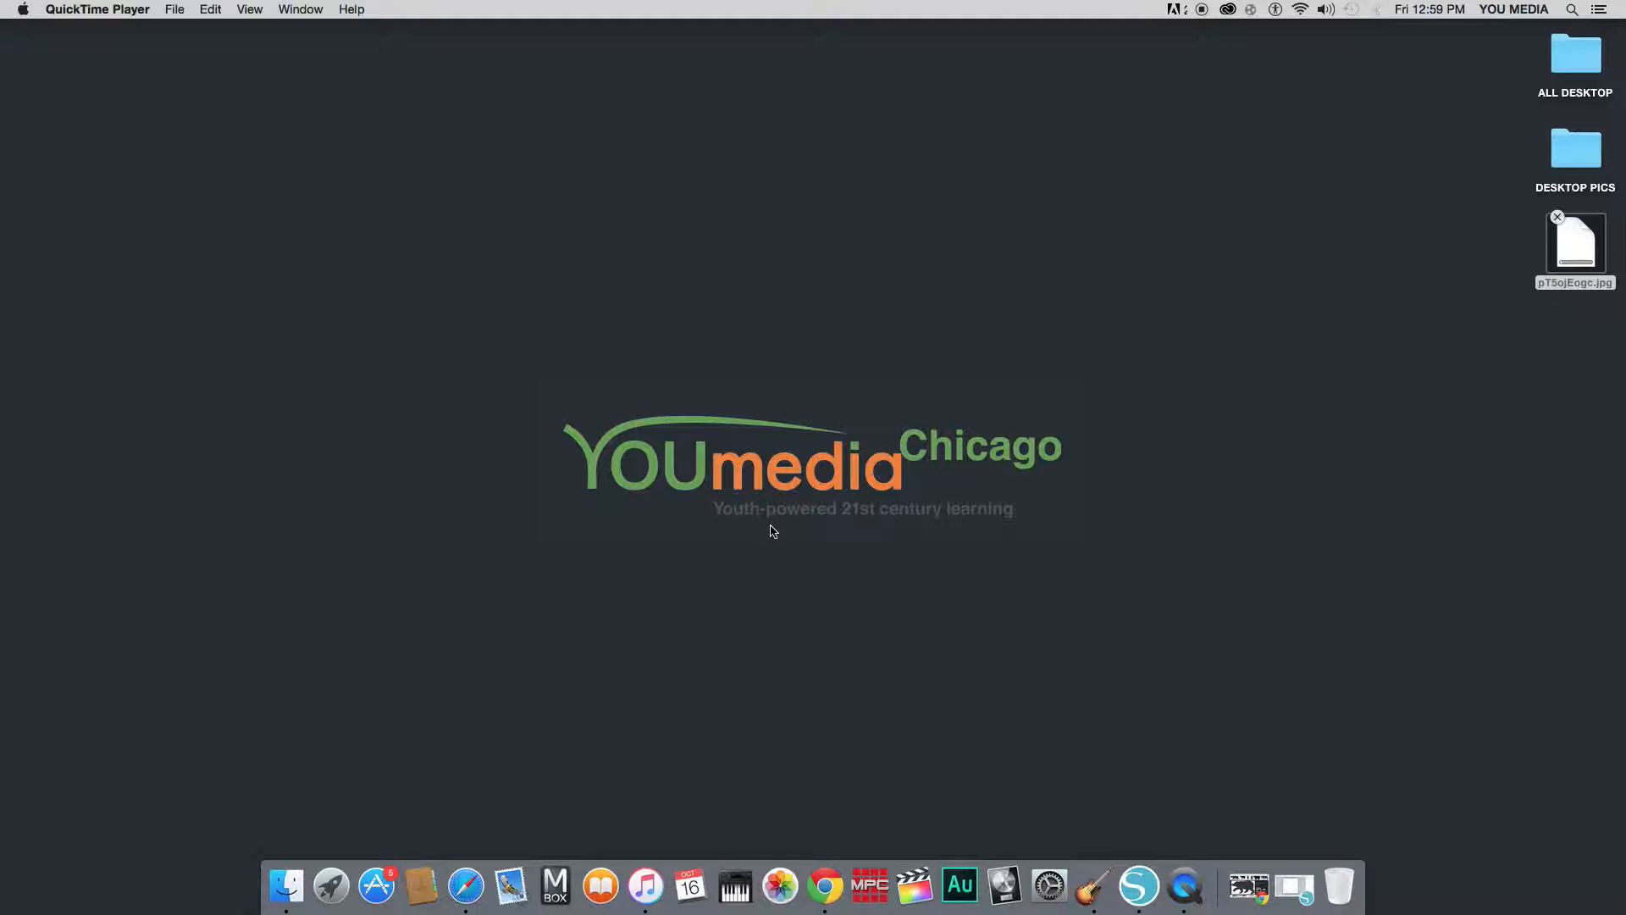
mouse_move(1151, 488)
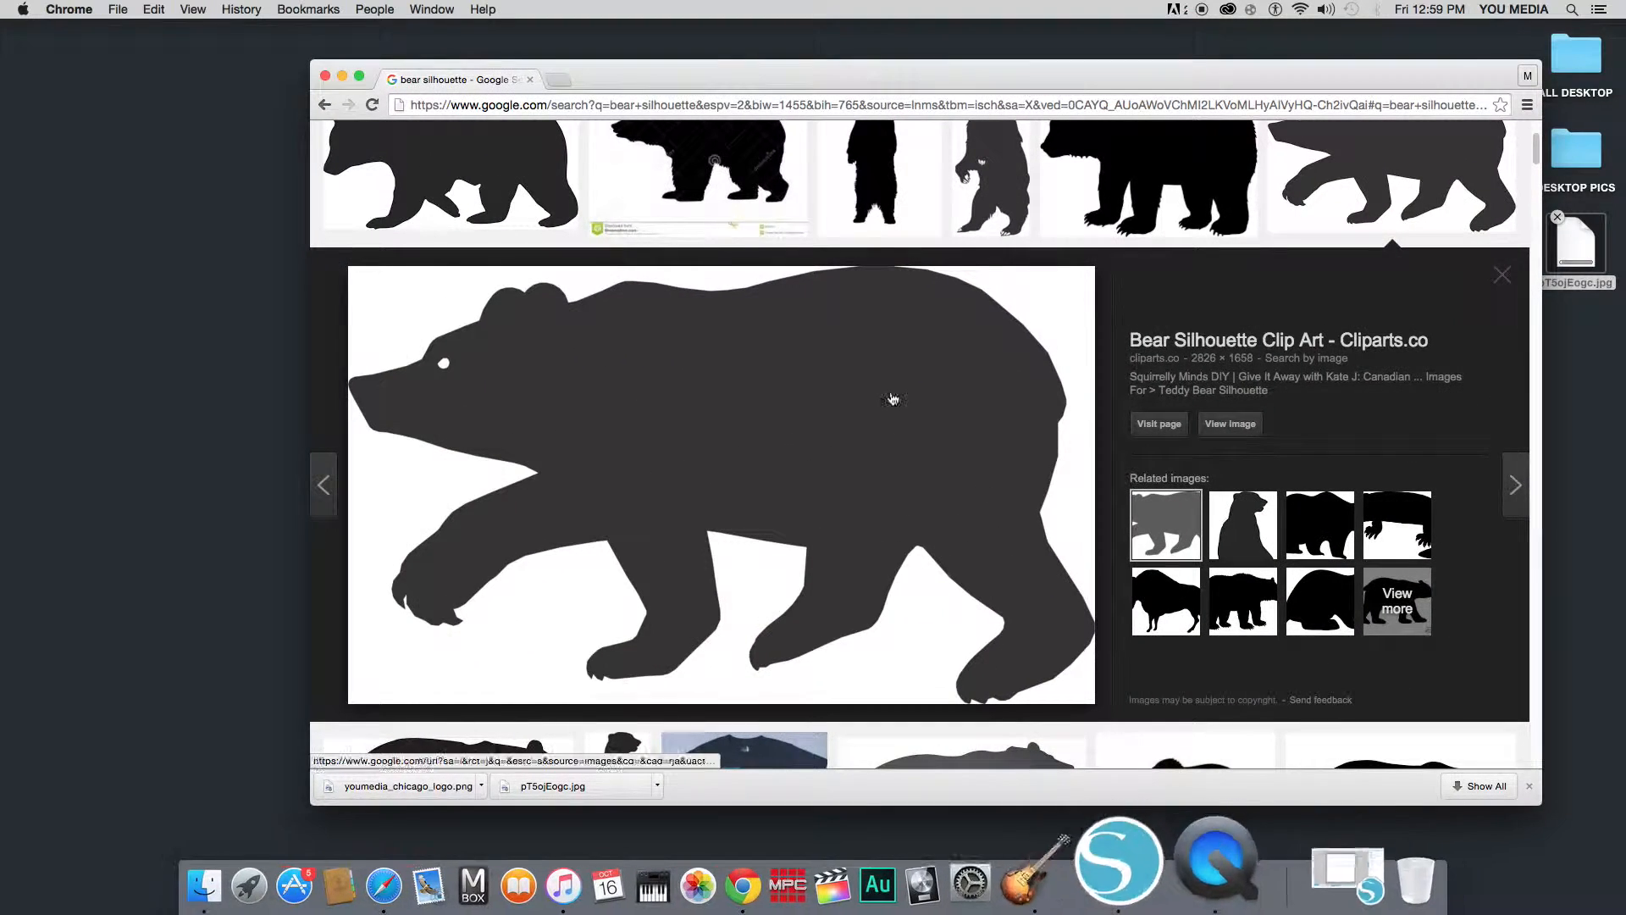
mouse_move(649, 319)
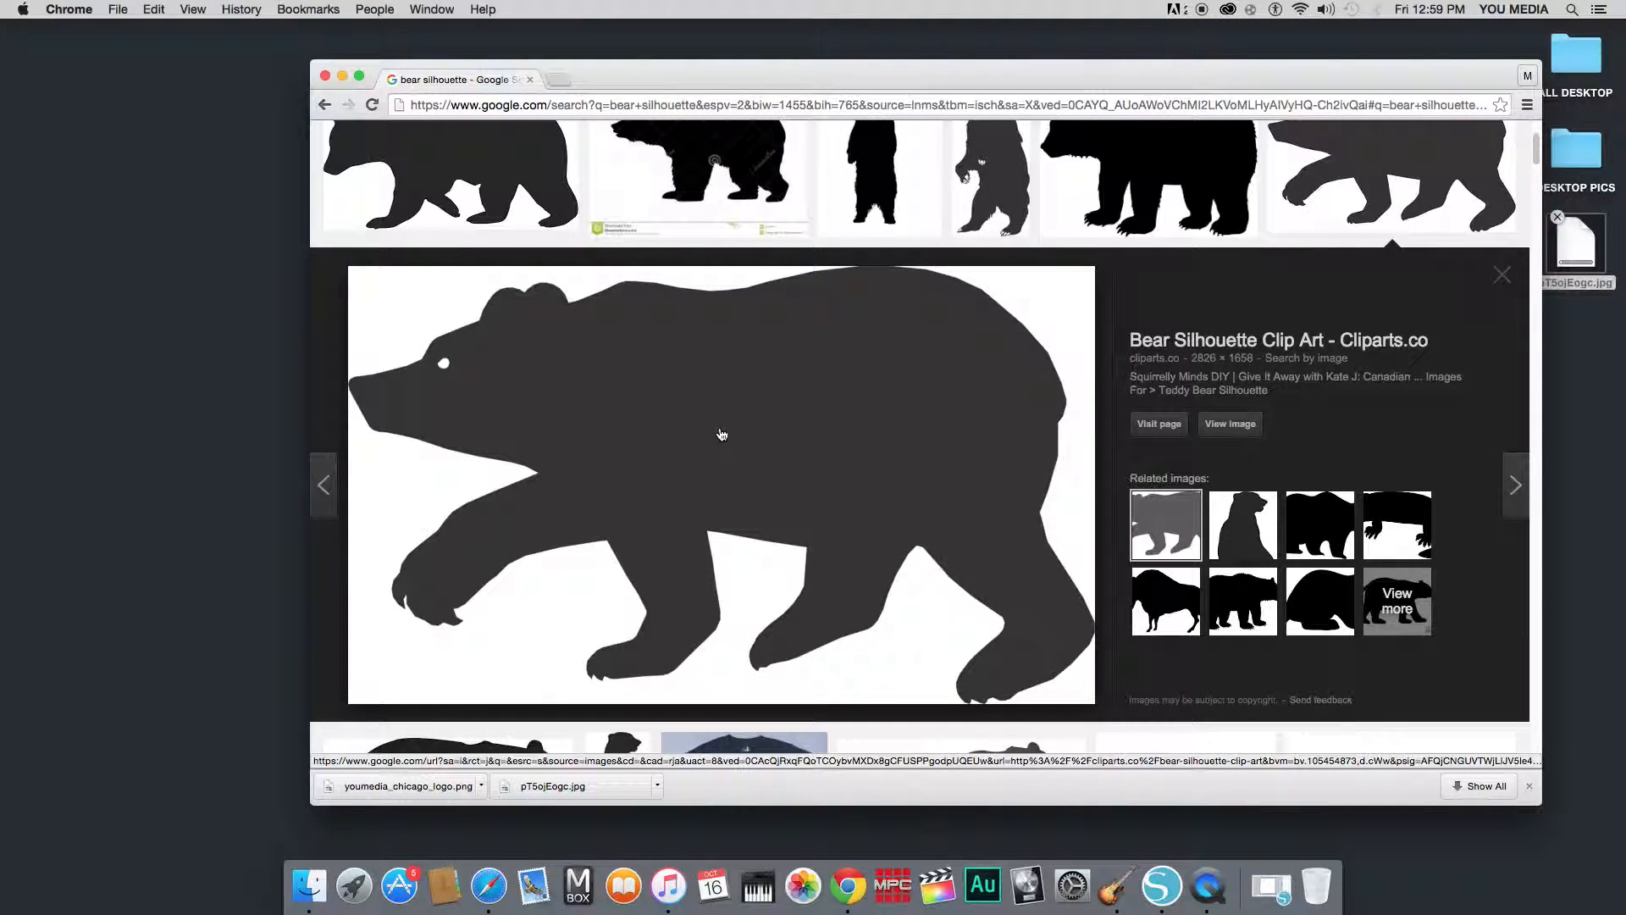
Download the large bear silhouette picture from the image's right-click menu.
right_click(722, 434)
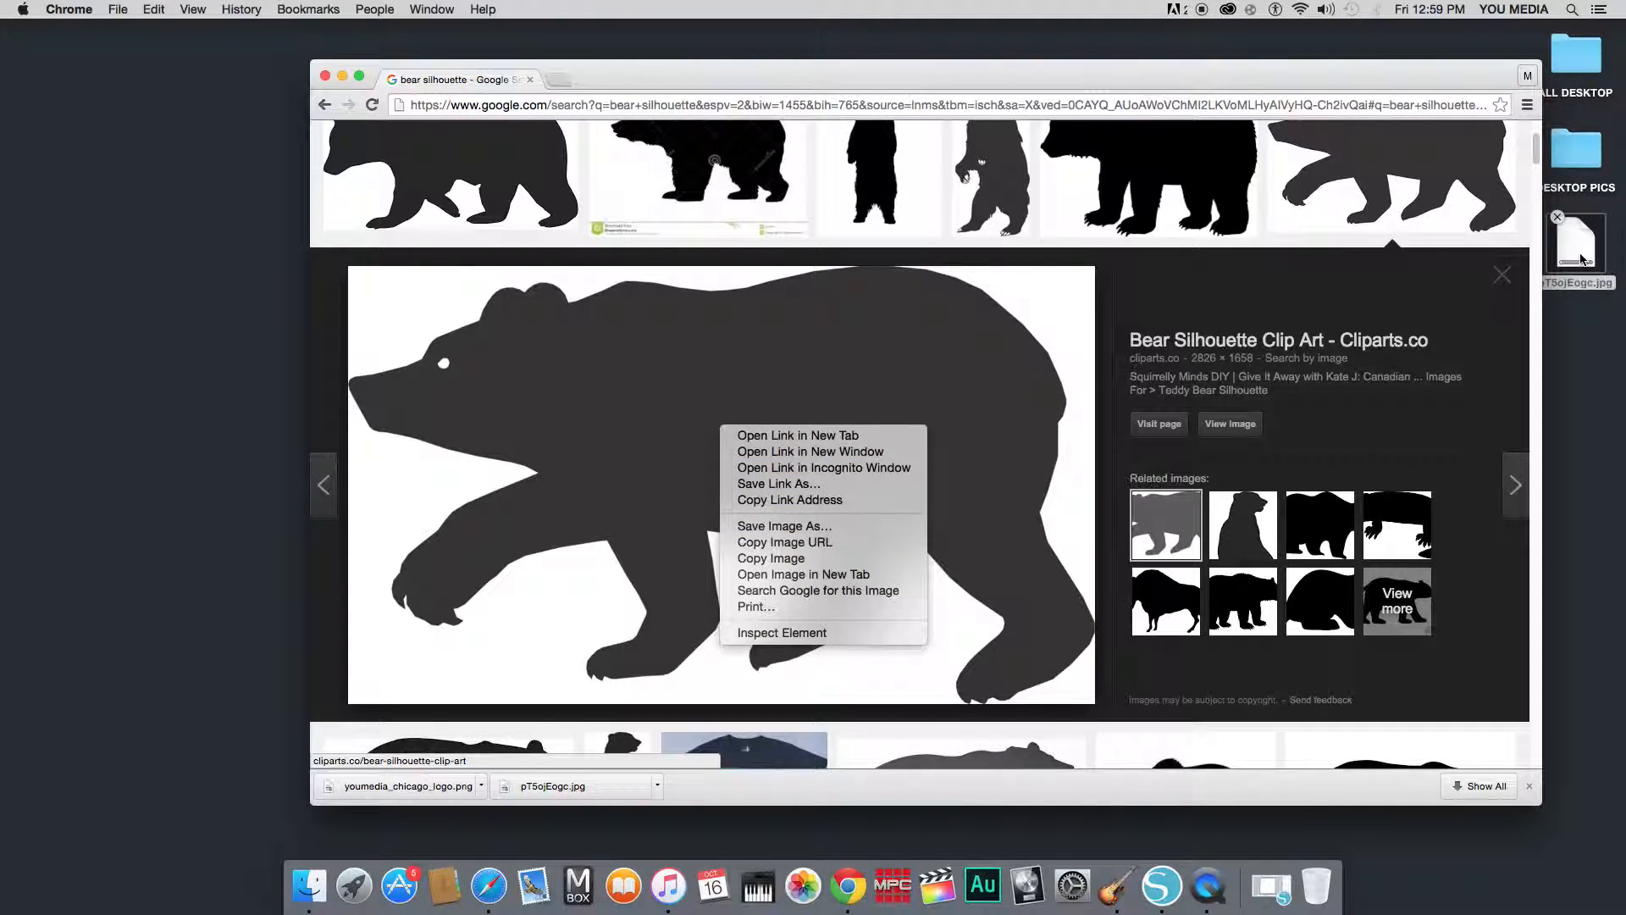
left_click(1183, 795)
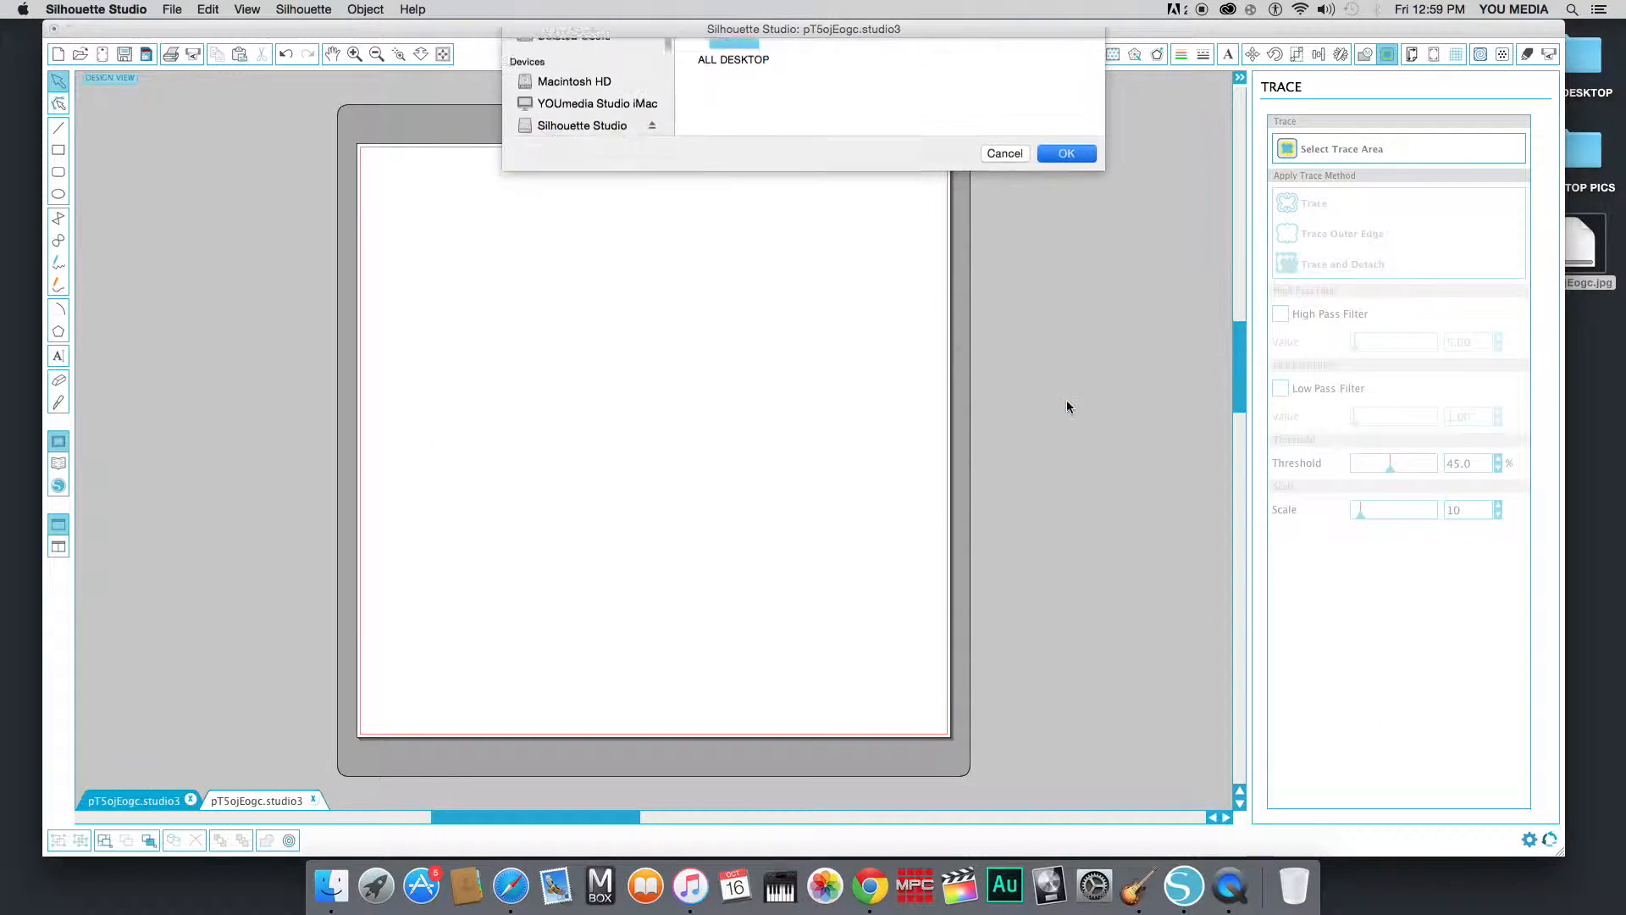
Open the bear JPG onto the design page and bring up the Trace panel.
left_click(1065, 153)
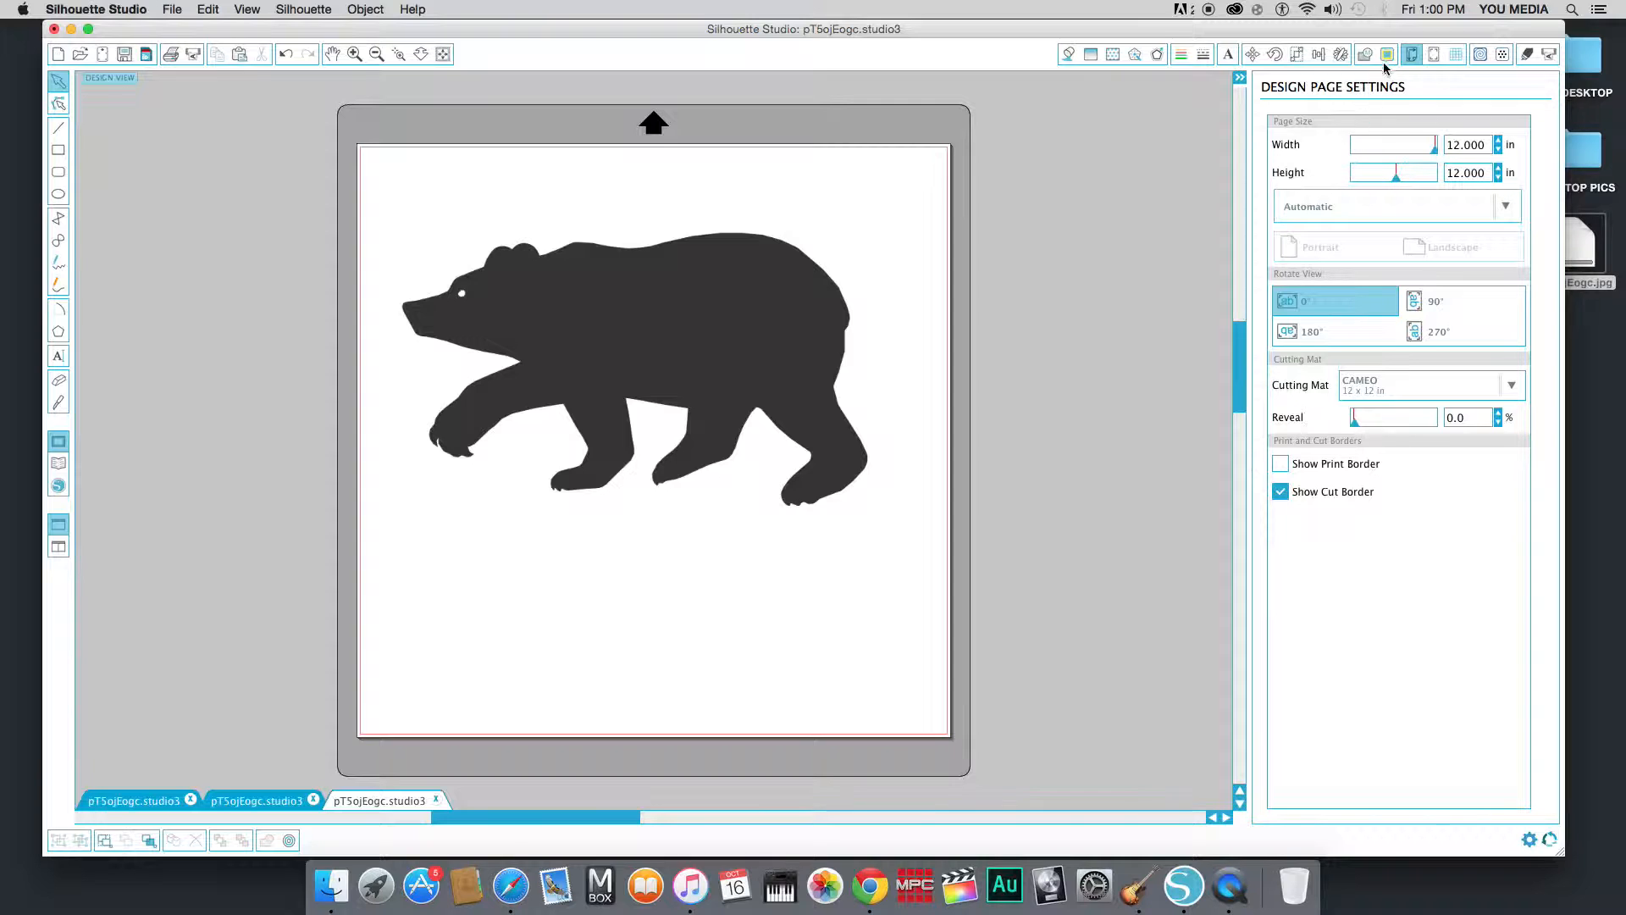
left_click(1387, 54)
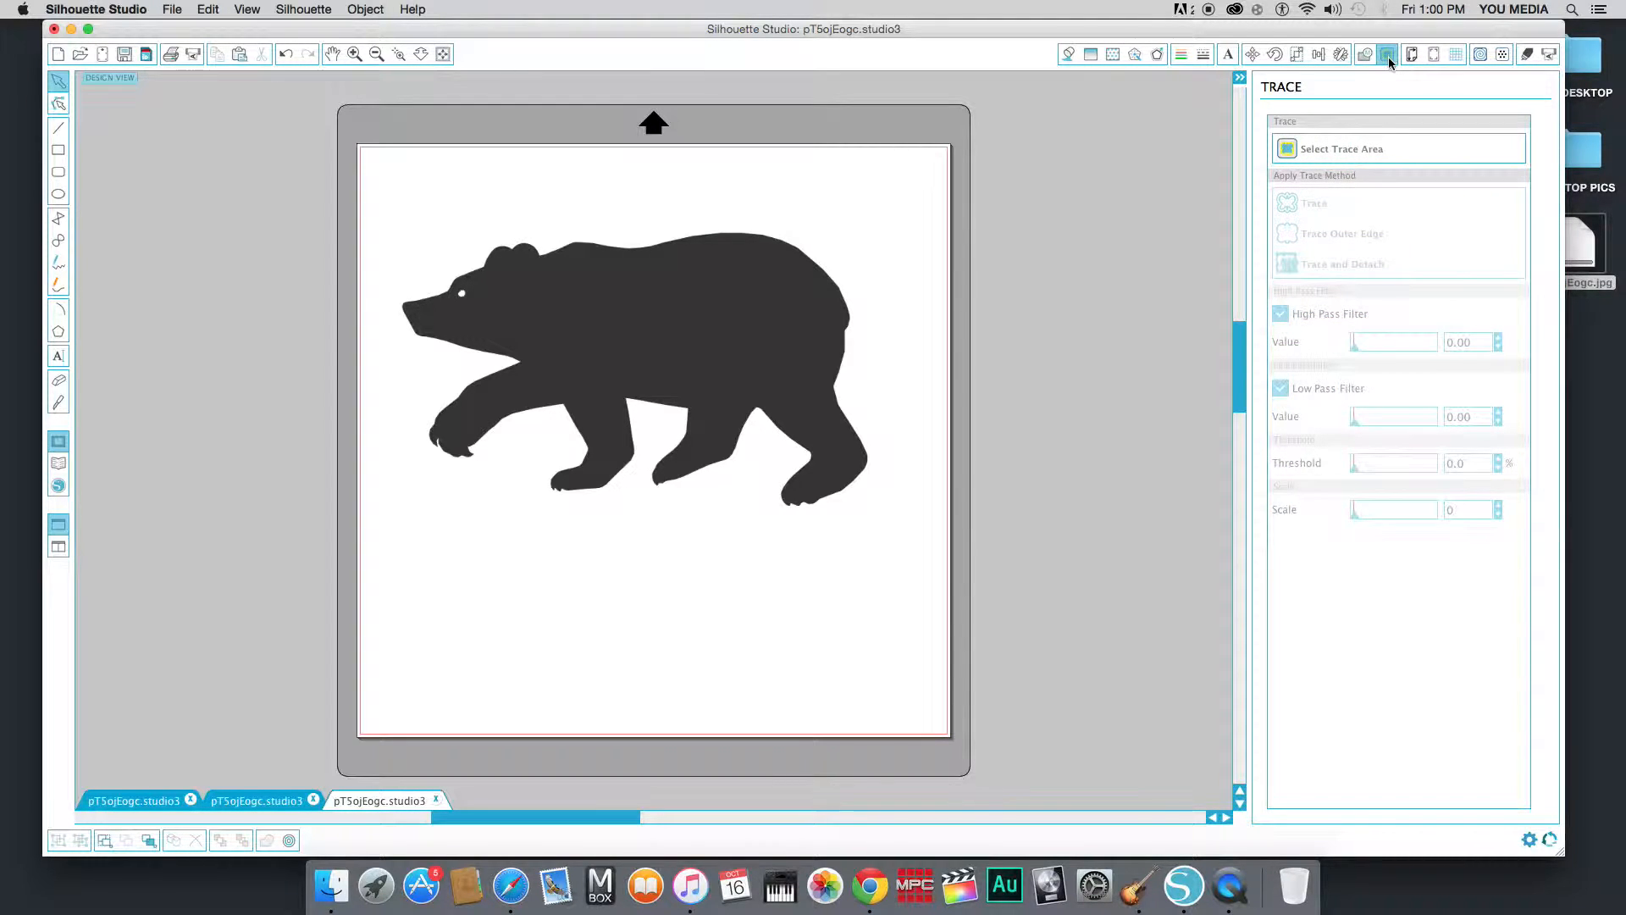
Select a trace area around the whole bear and trace it into a cut line.
left_click(1342, 148)
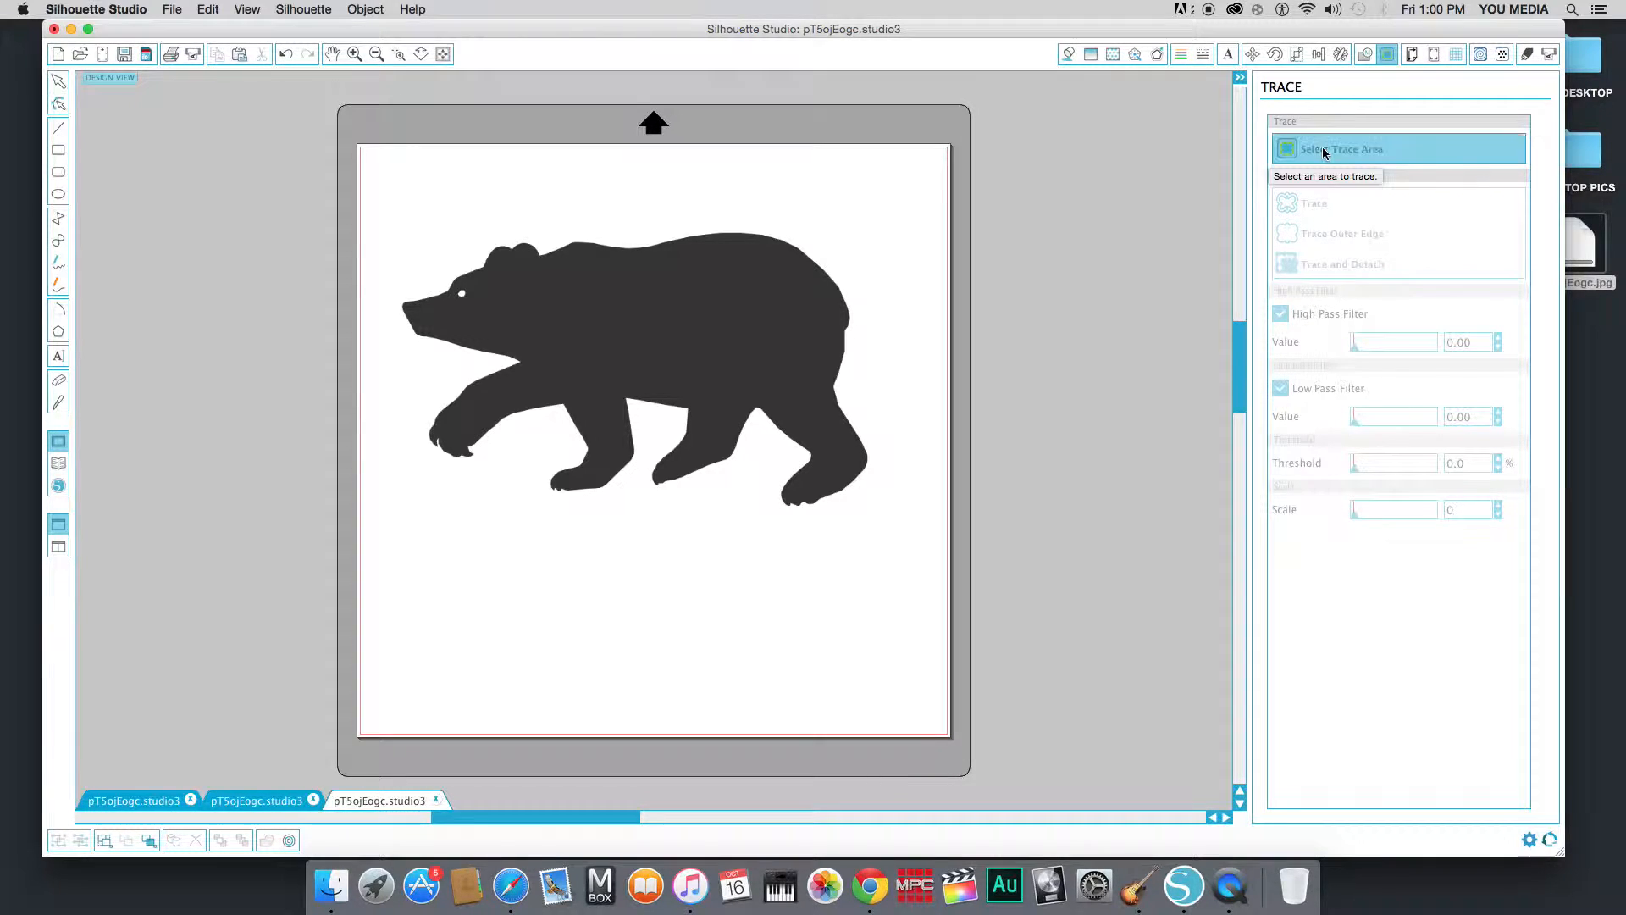
left_click(1341, 149)
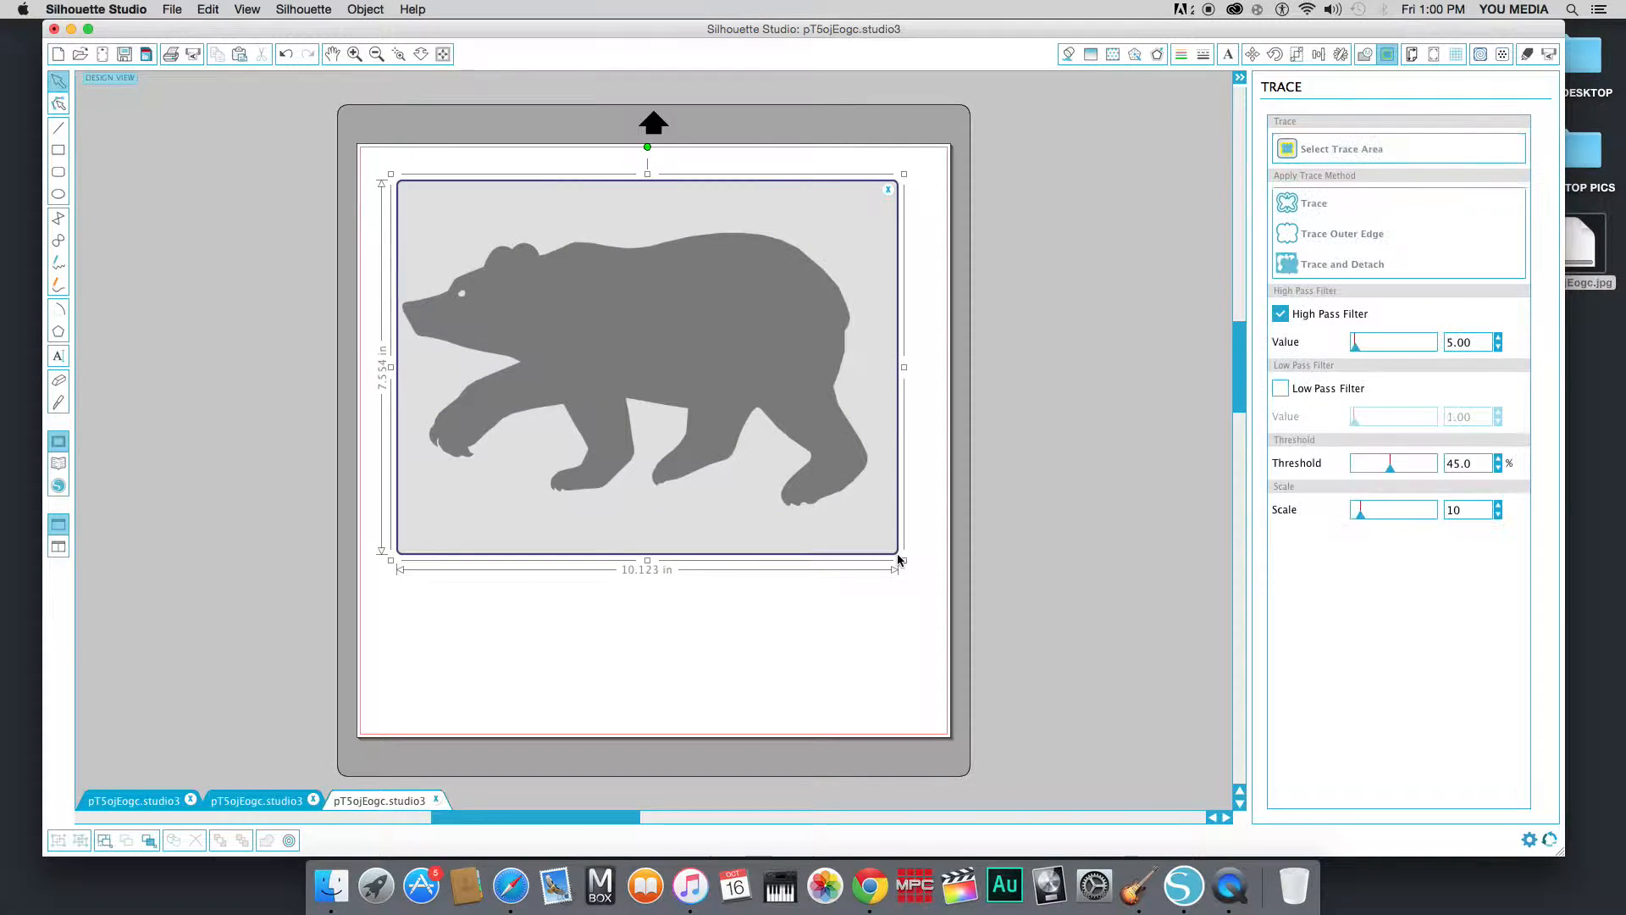
left_click(1314, 203)
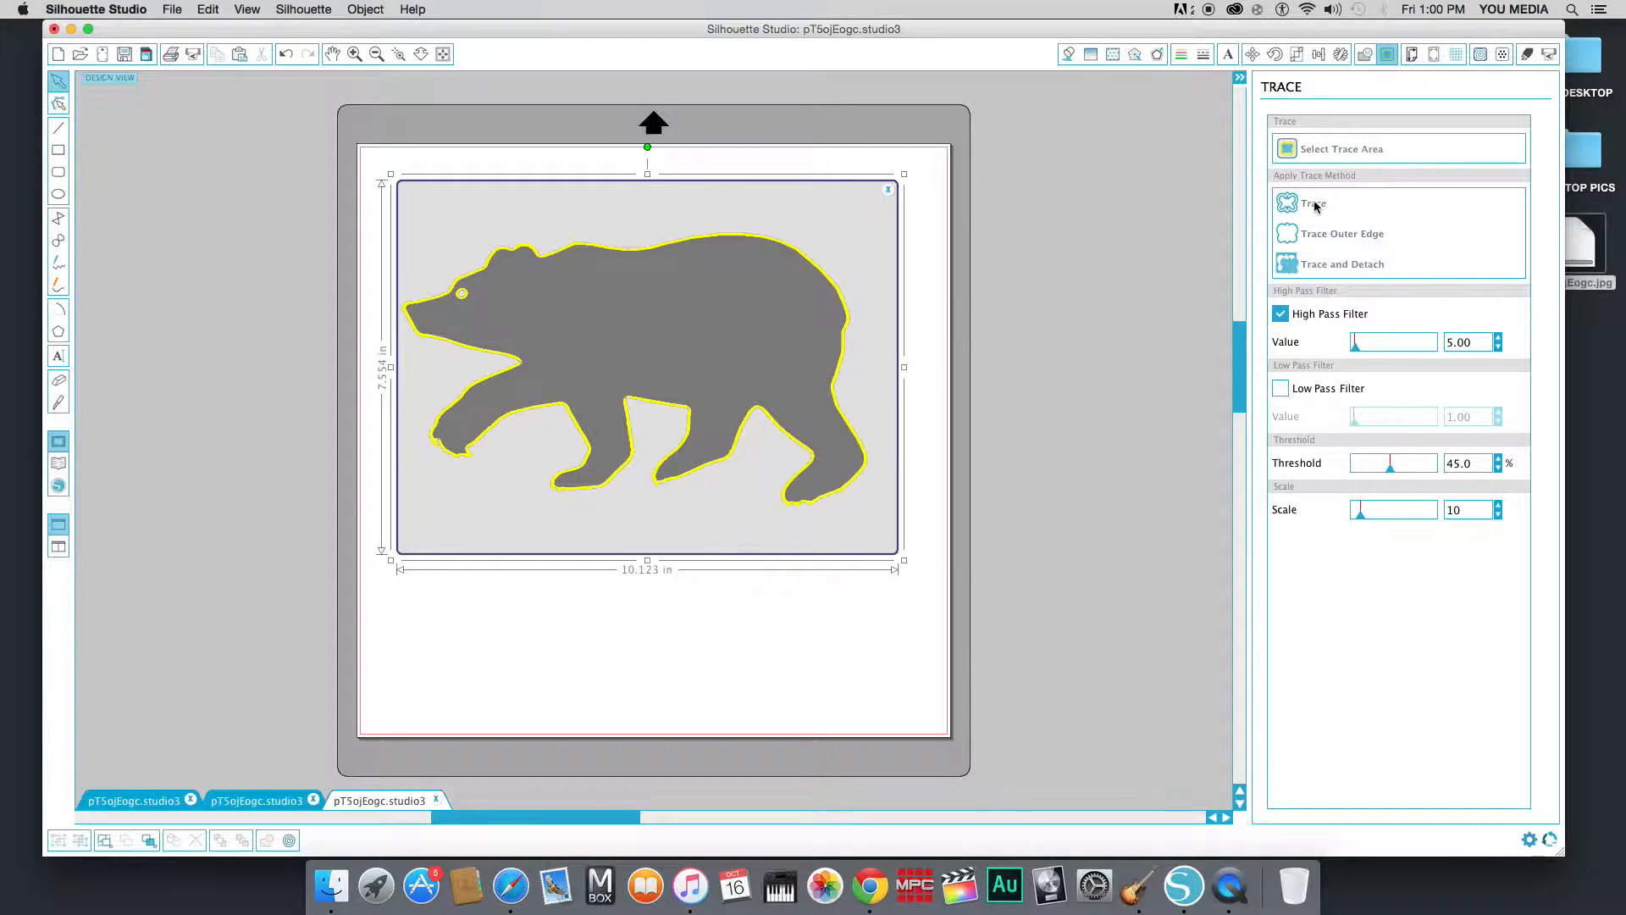
mouse_move(1313, 205)
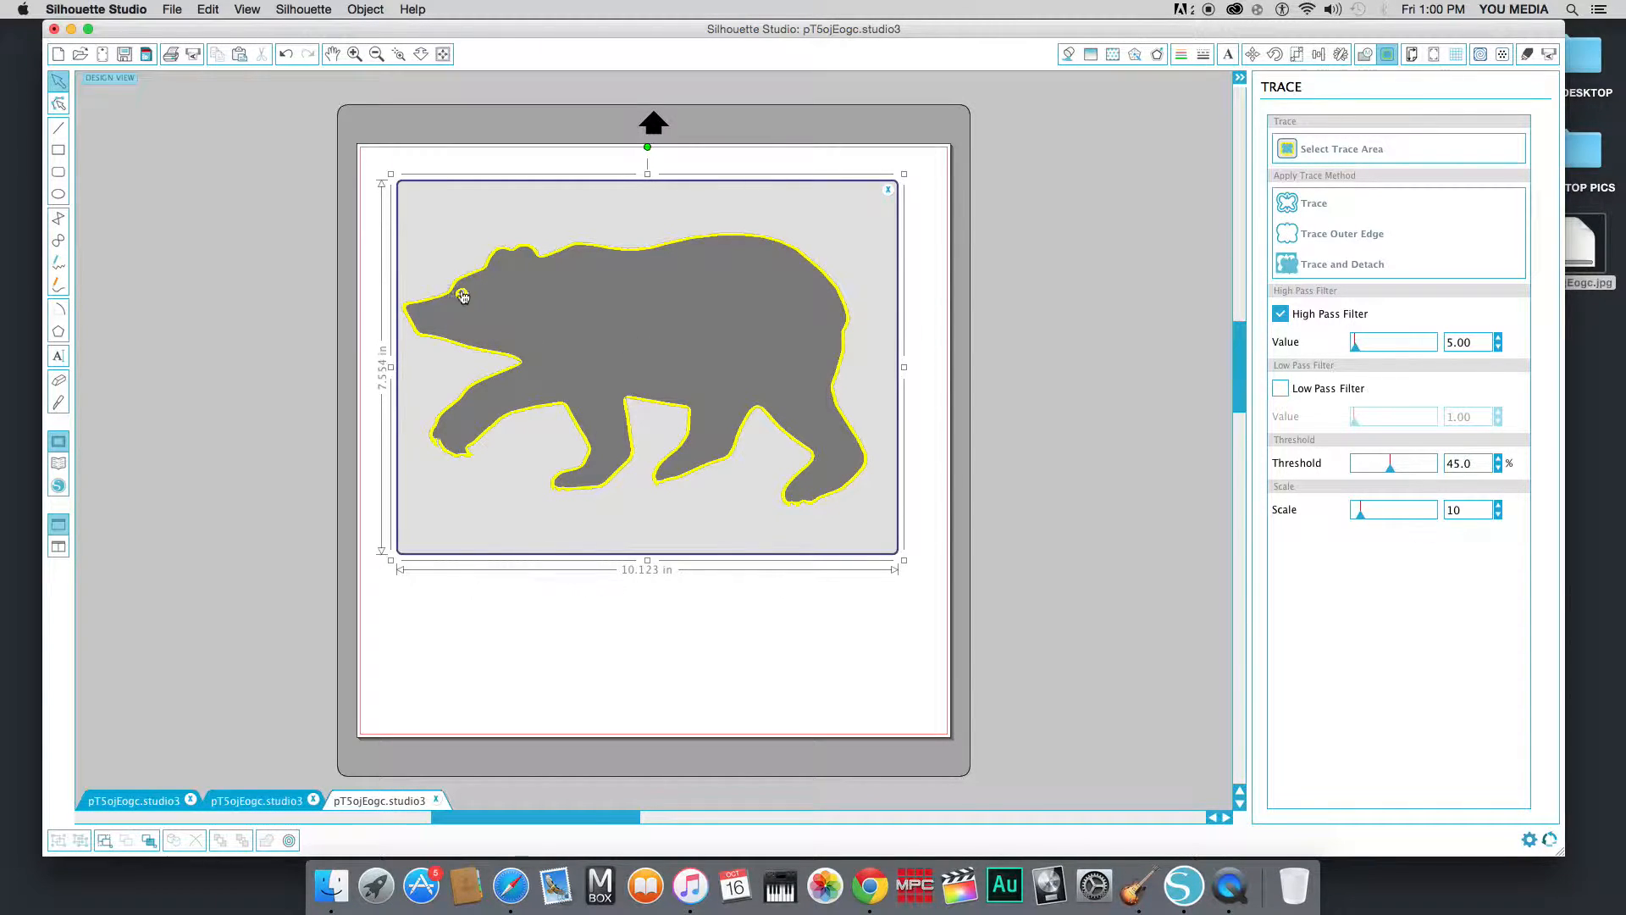
mouse_move(1311, 206)
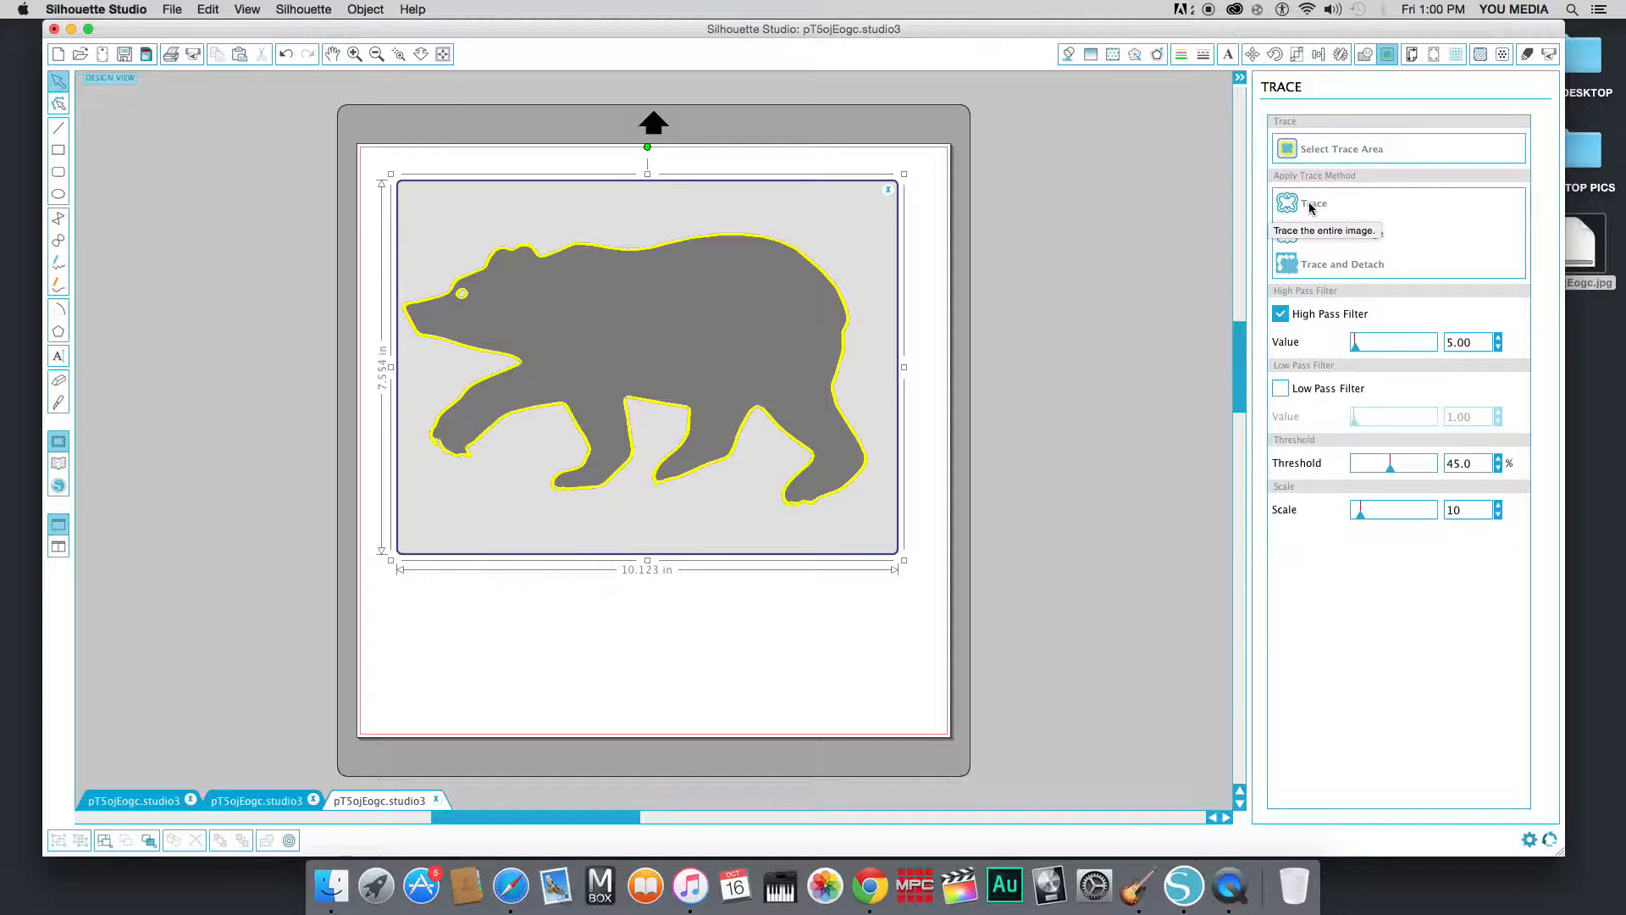
left_click(1315, 203)
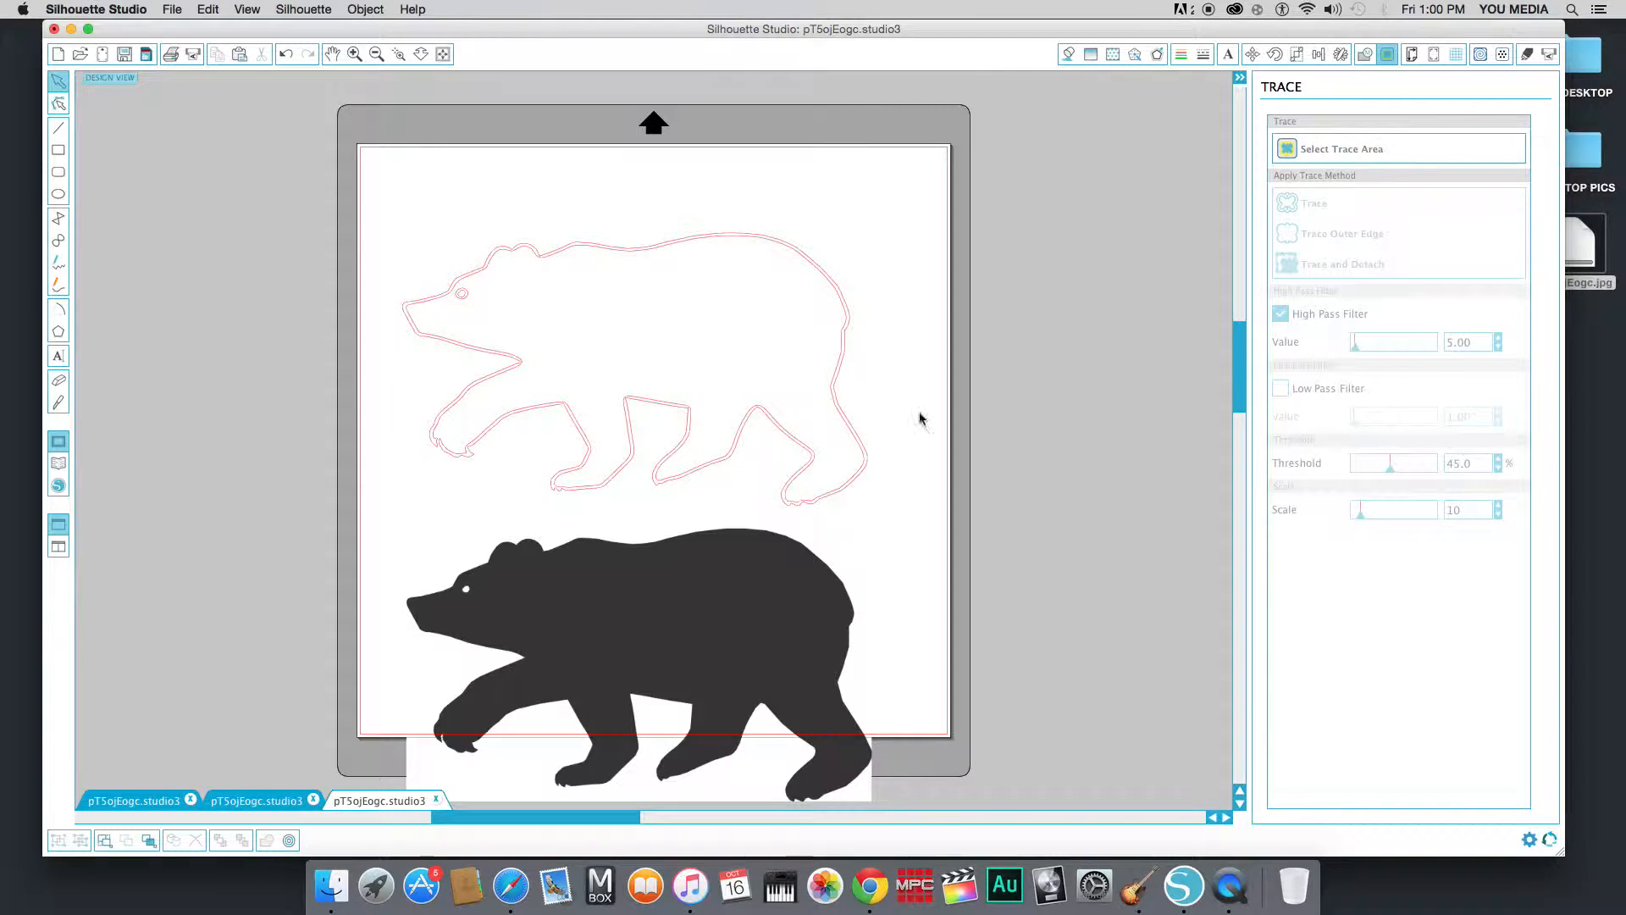
left_click(689, 432)
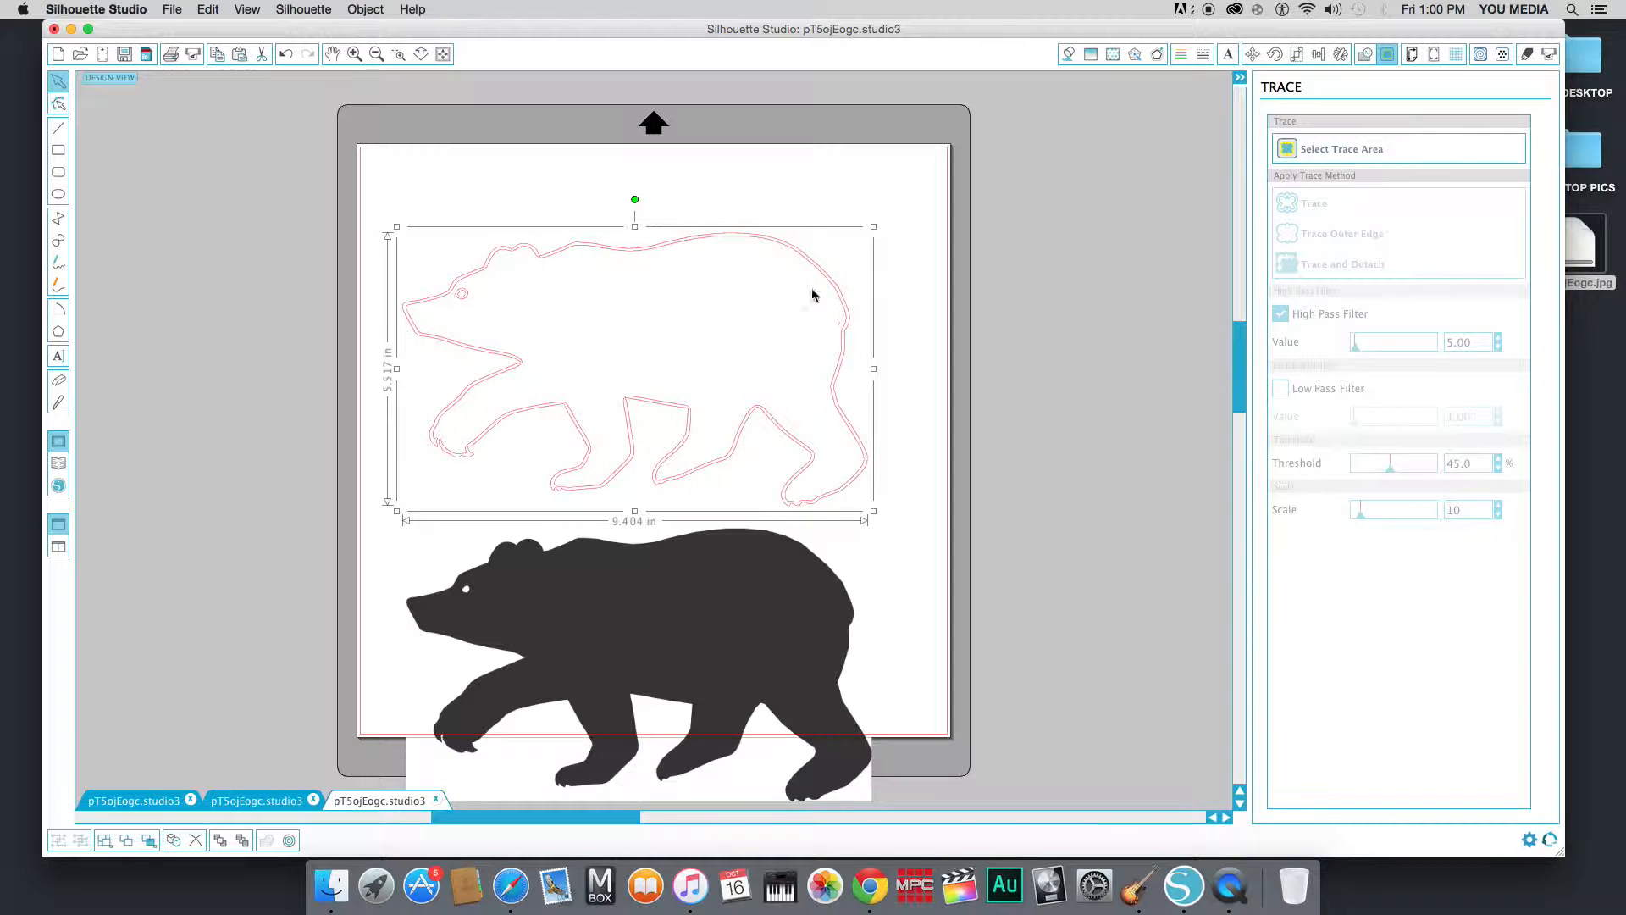
mouse_move(568, 418)
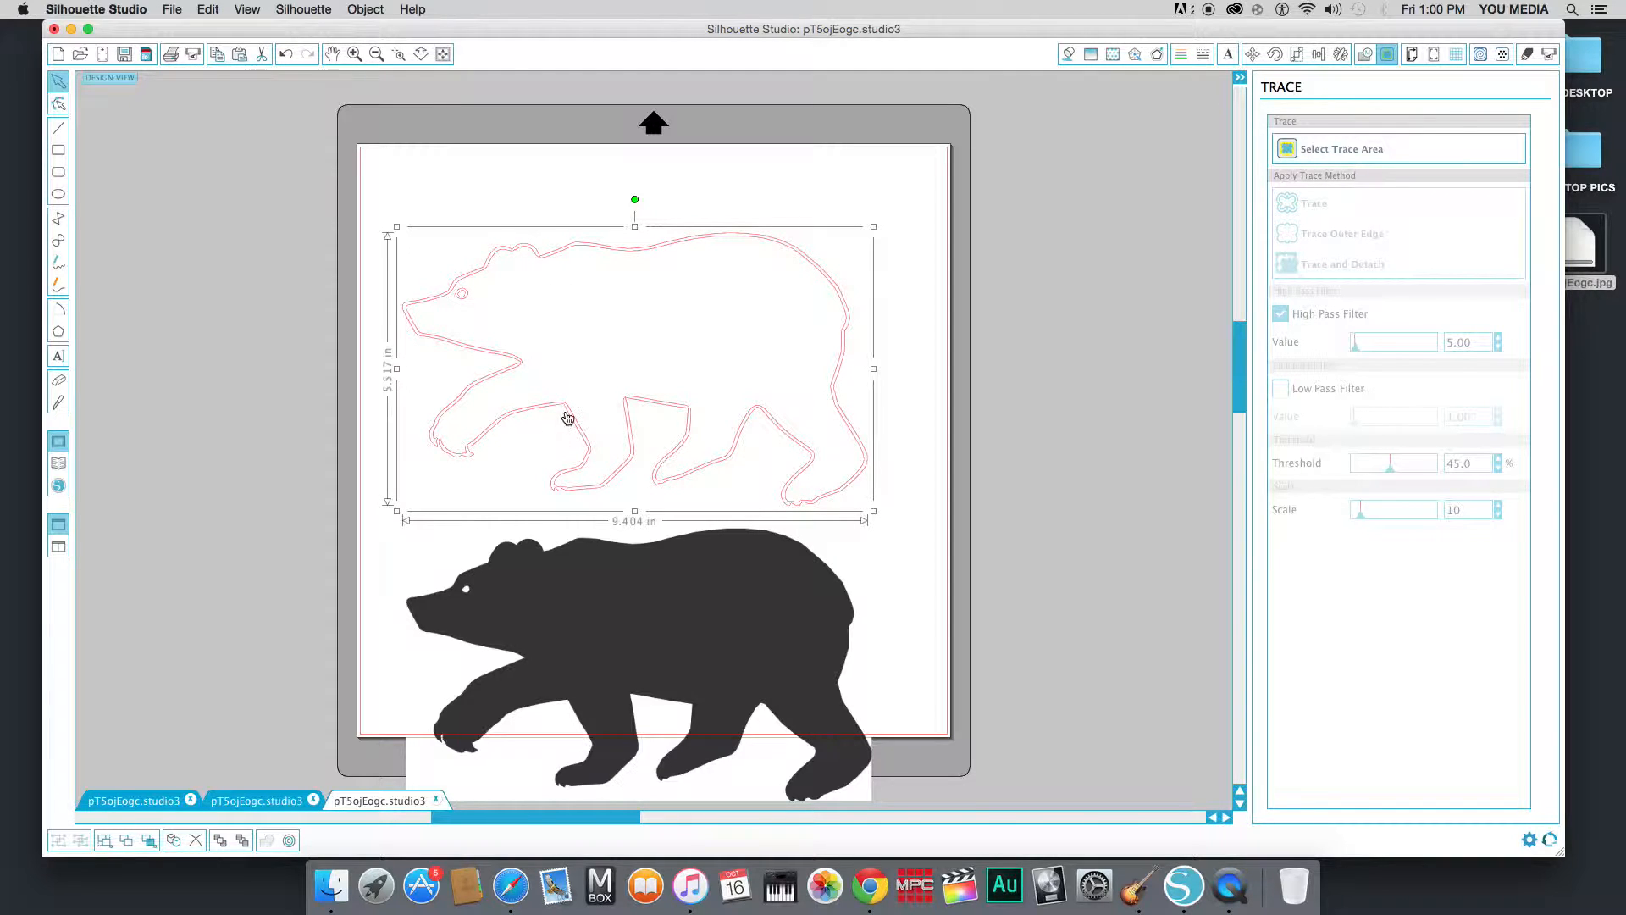
mouse_move(442, 453)
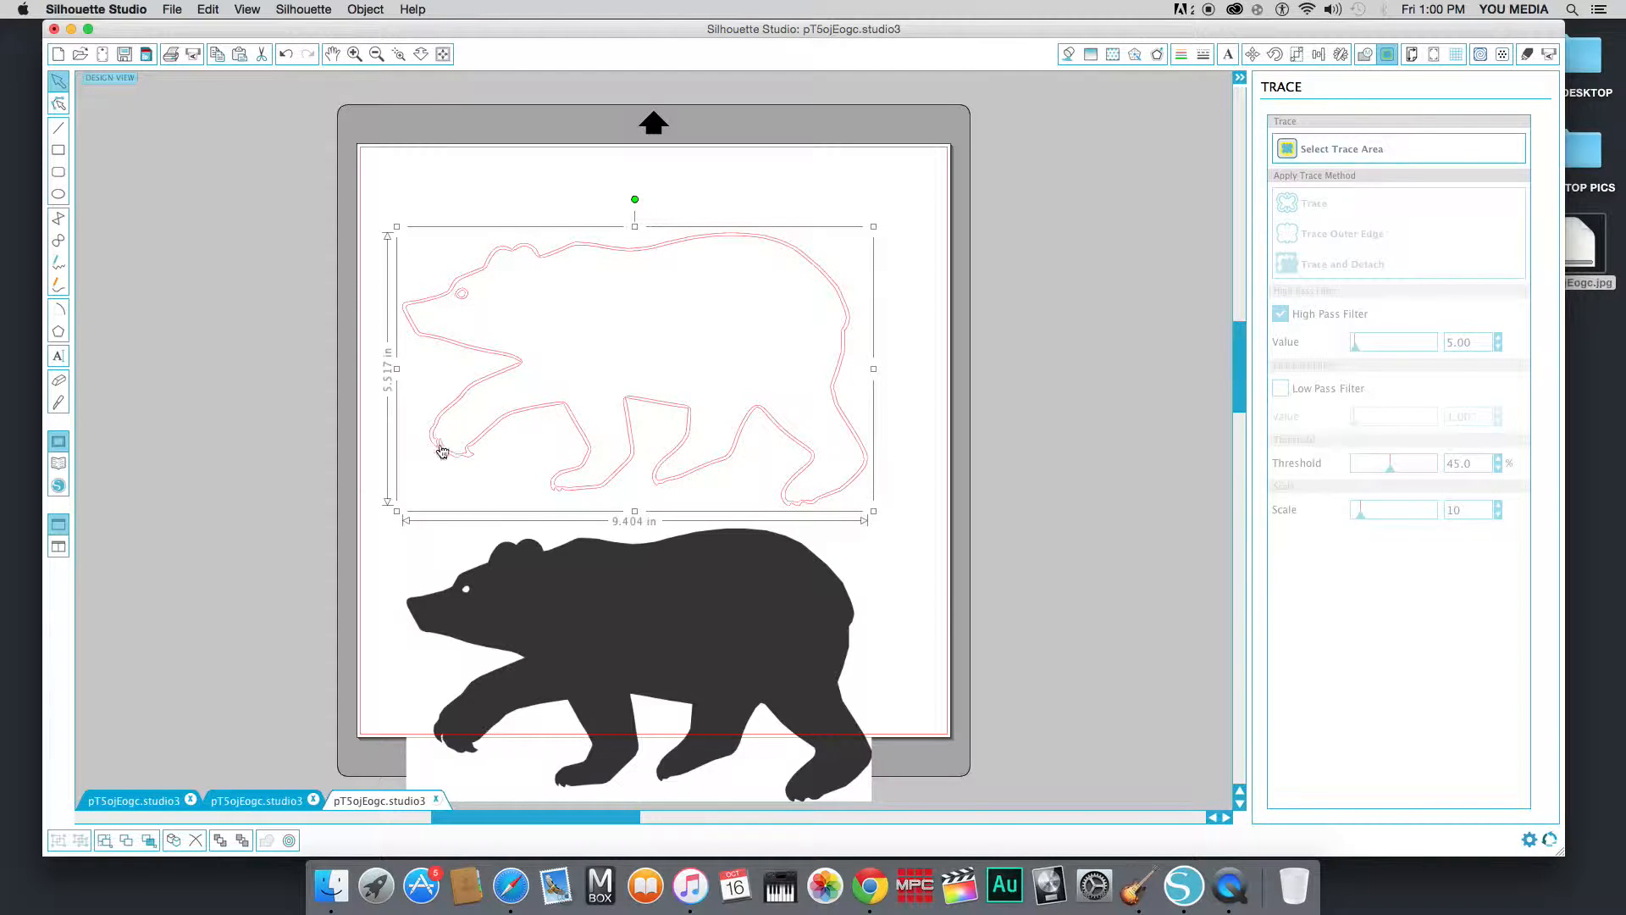
mouse_move(663, 477)
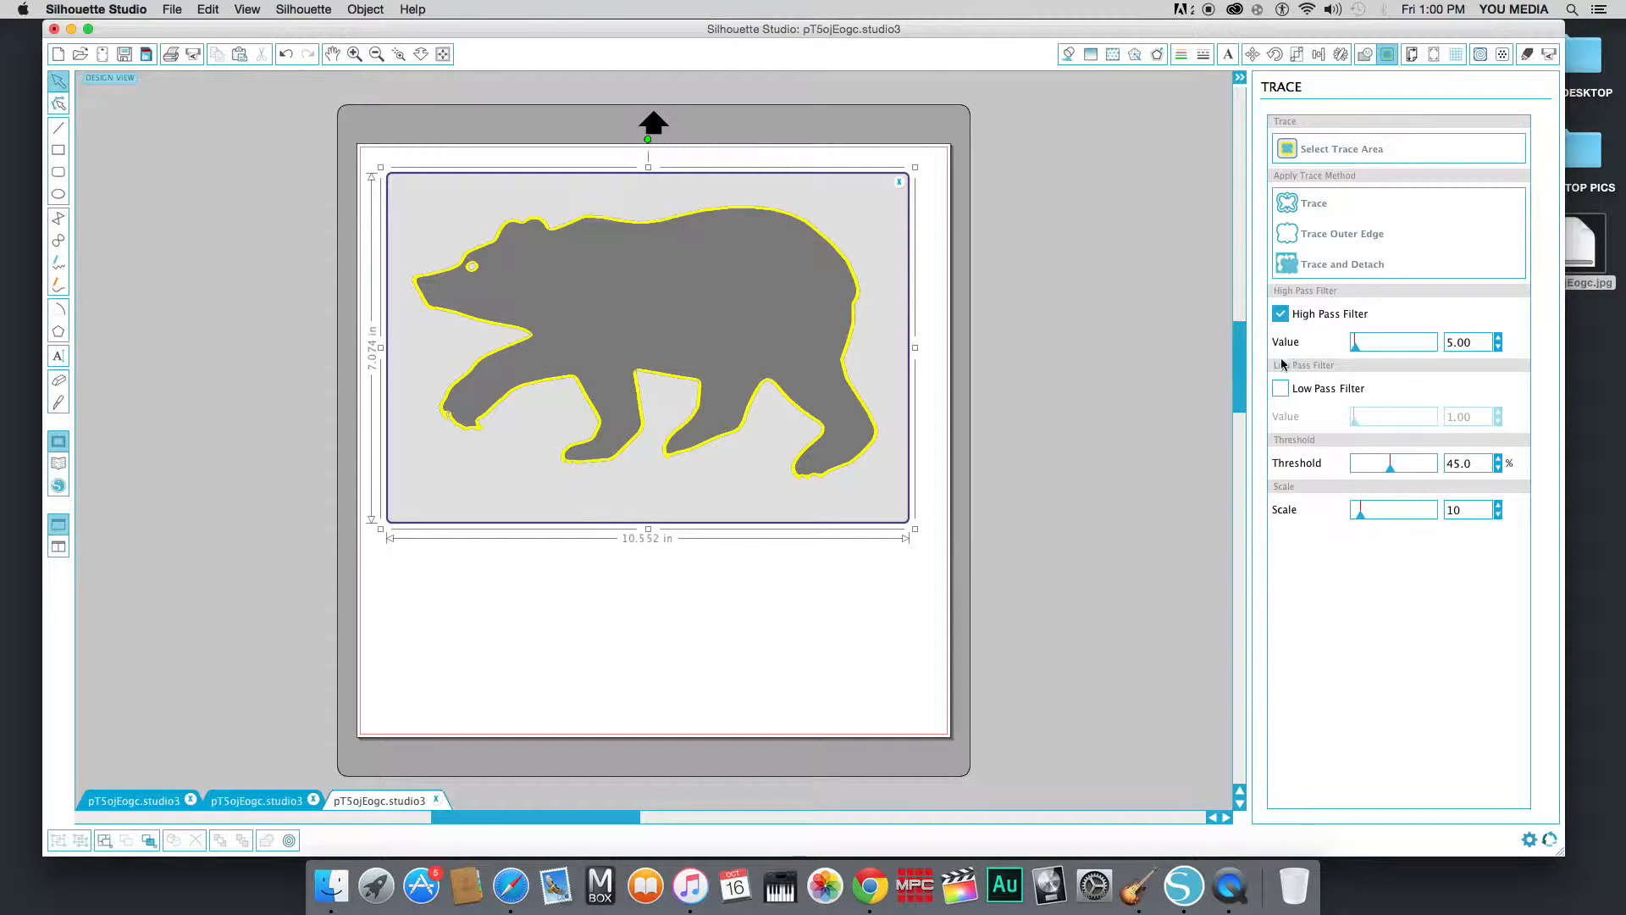
mouse_move(1281, 314)
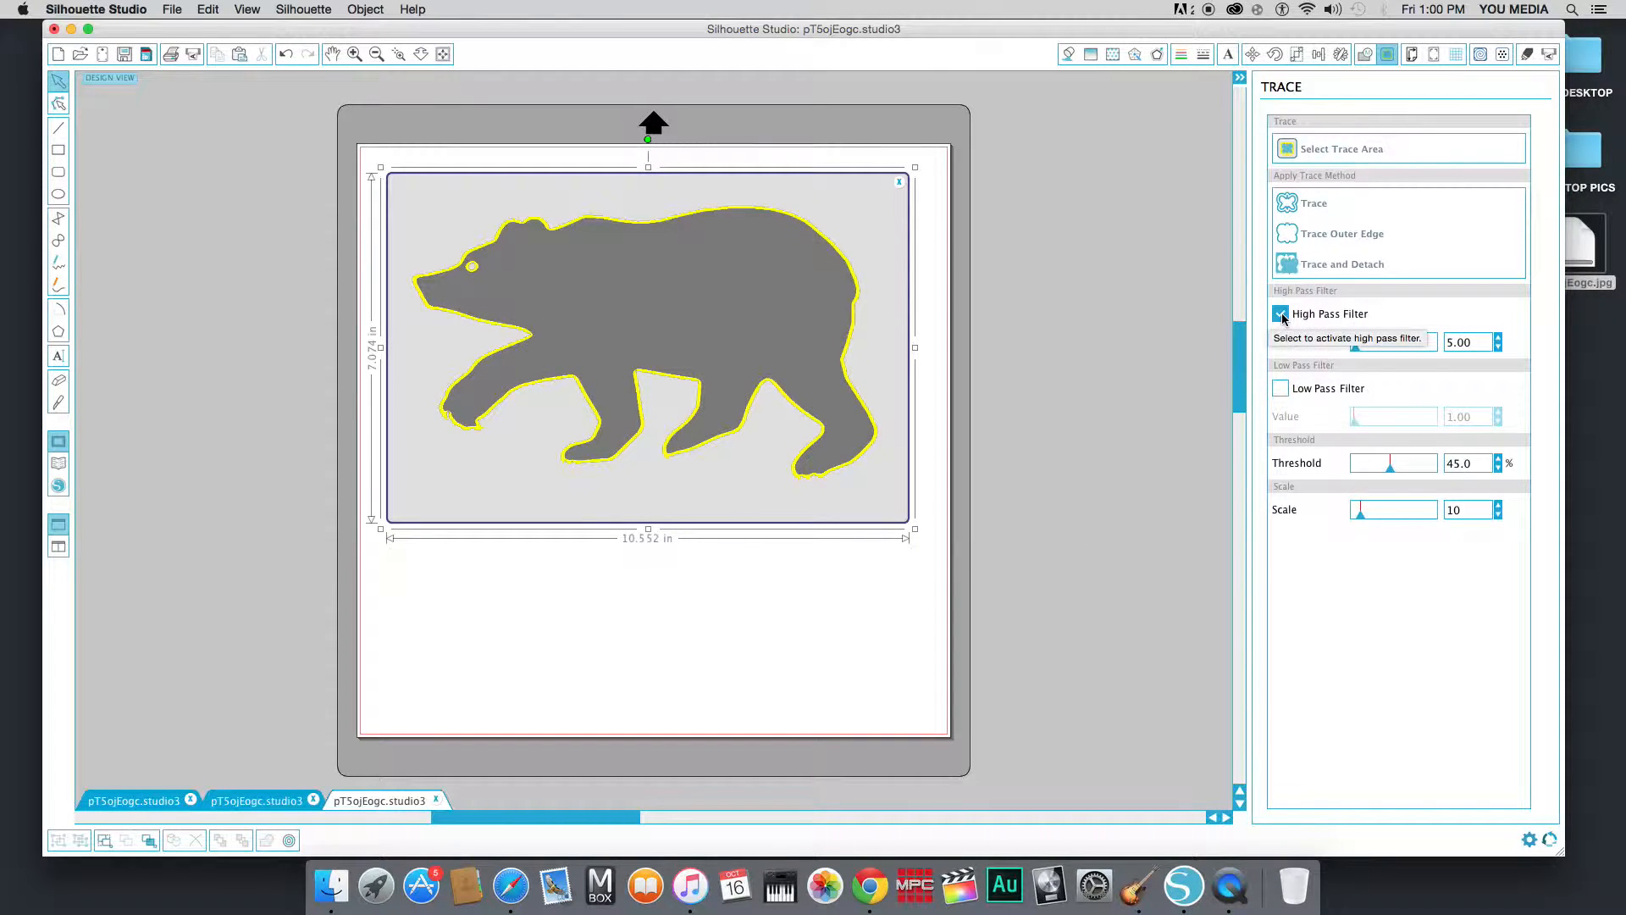
Retrace the bear with High Pass Filter unchecked, then drag the image down clear.
left_click(1279, 314)
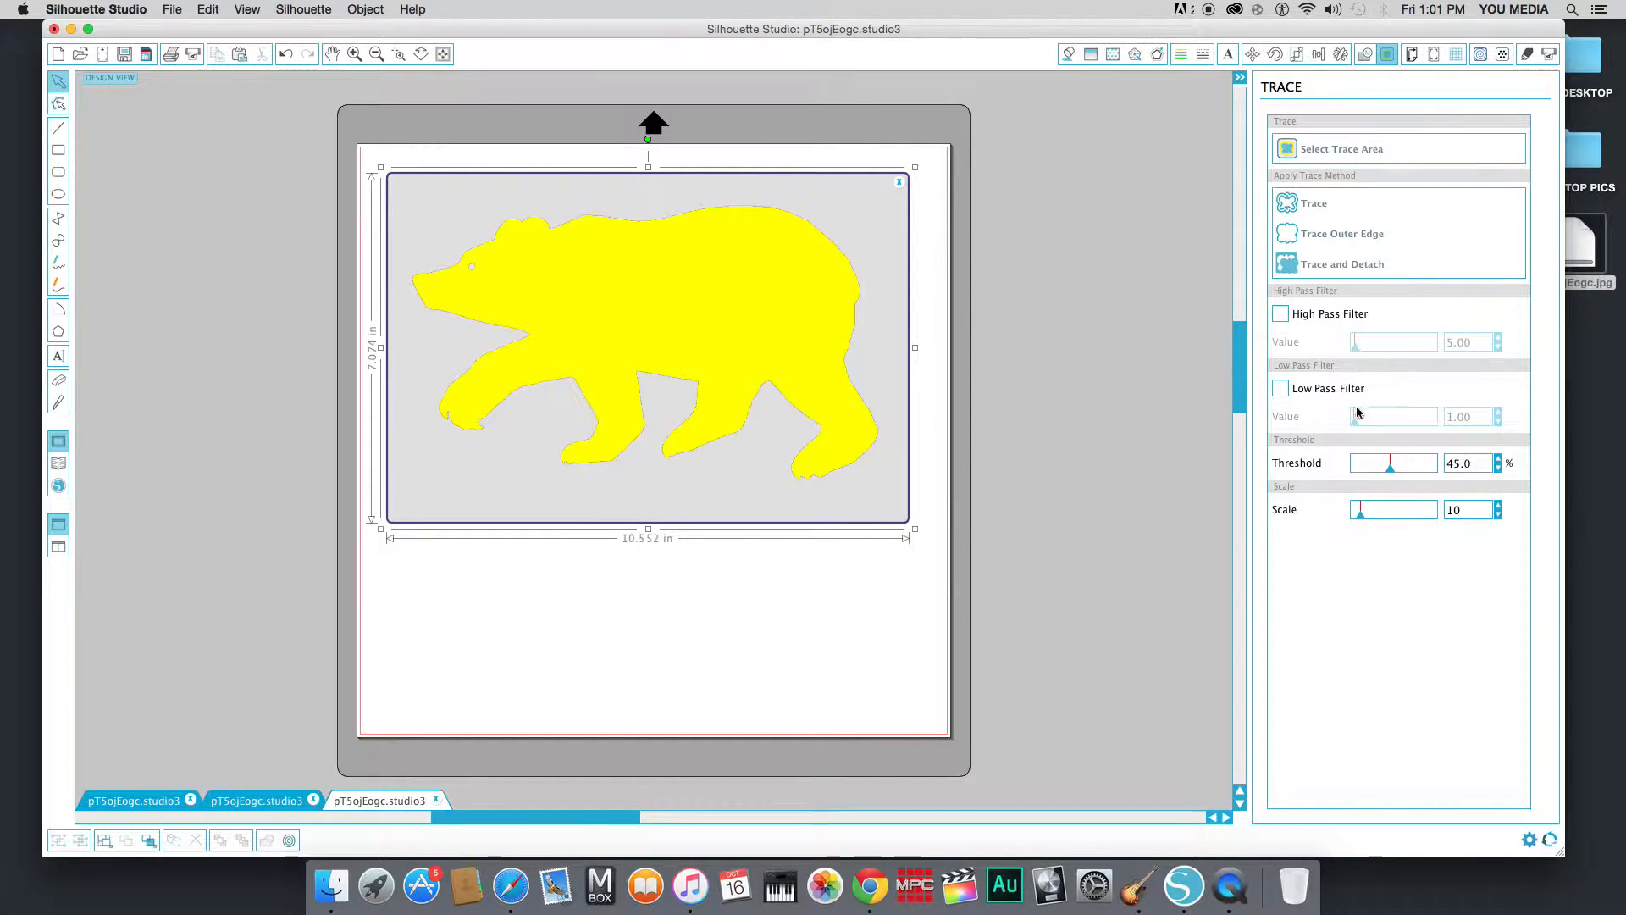
mouse_move(1387, 283)
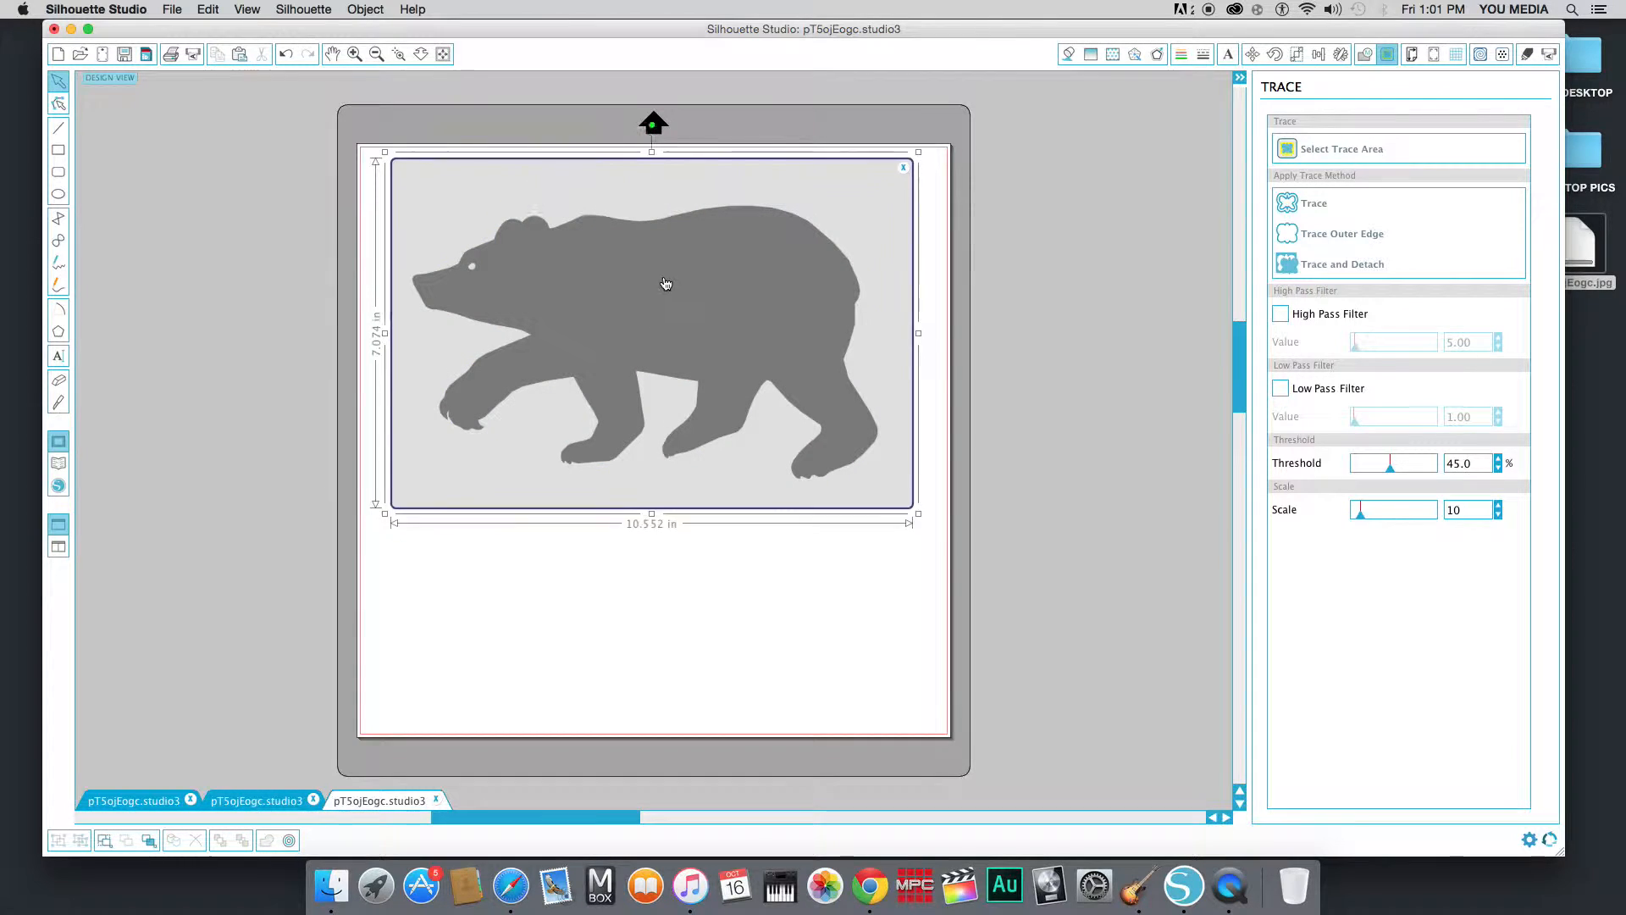
left_click(1314, 203)
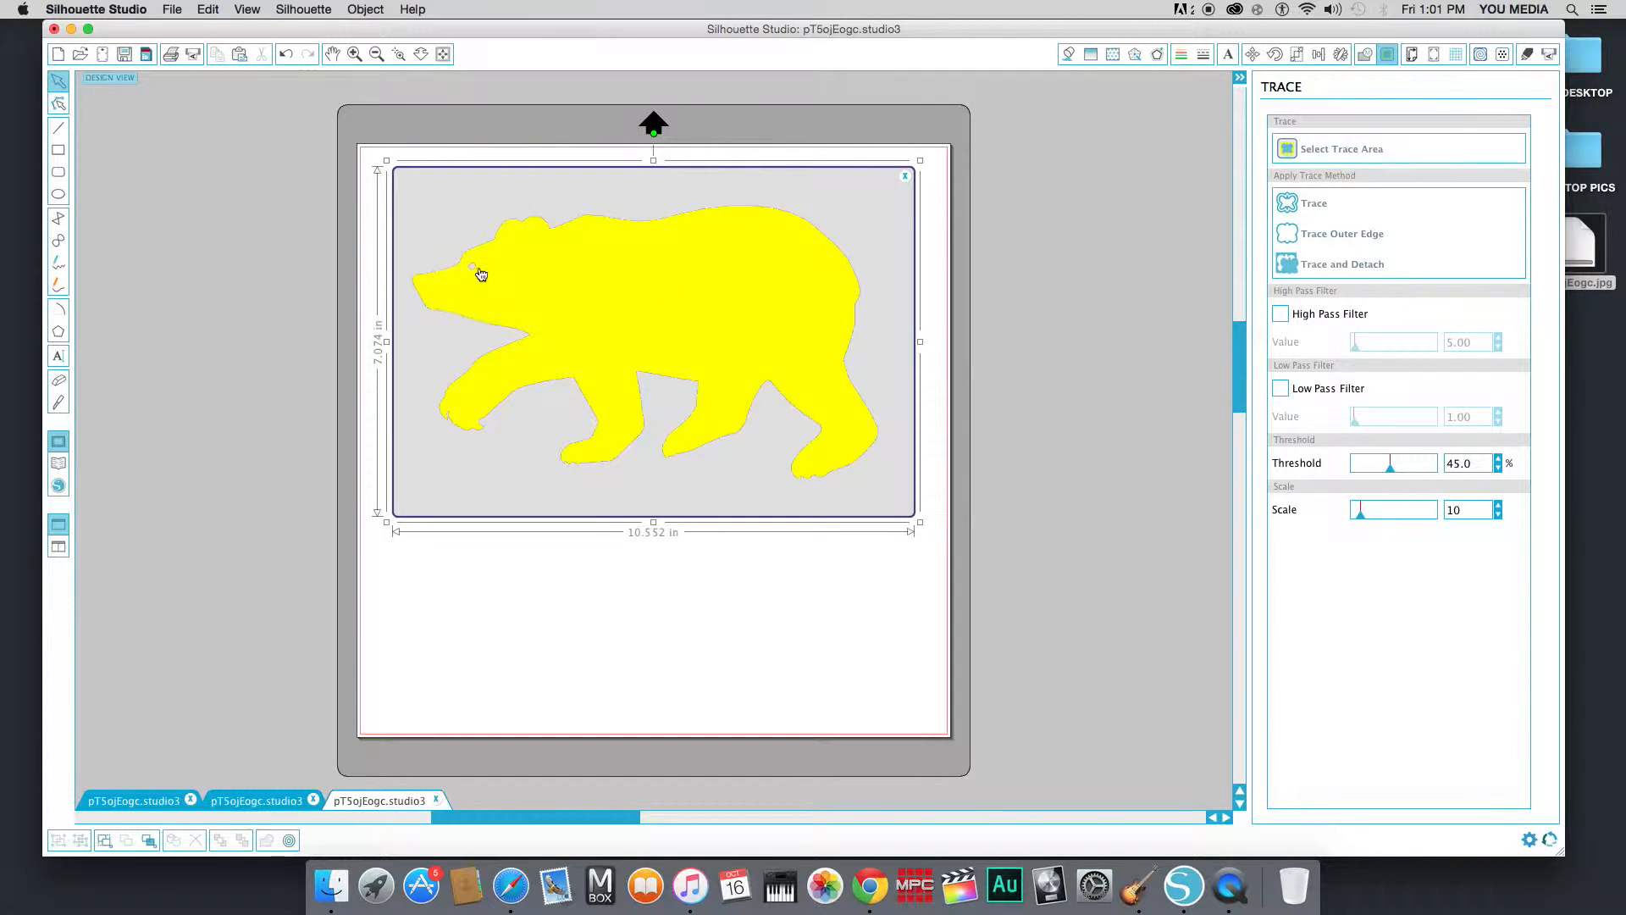
mouse_move(492, 244)
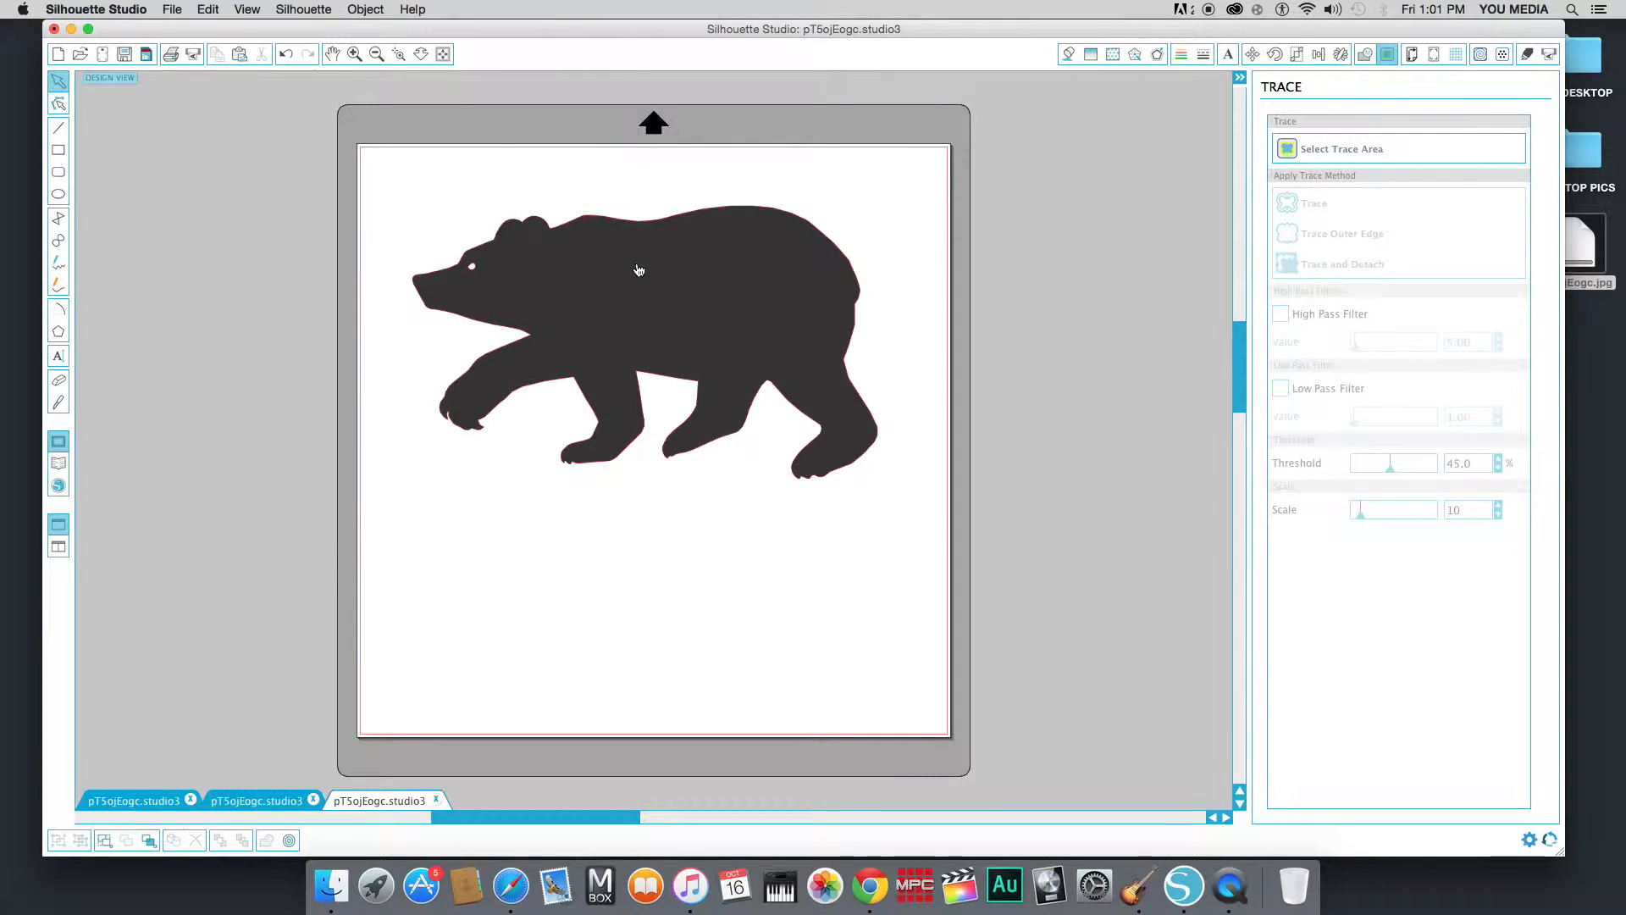
left_click_drag(639, 271, 733, 604)
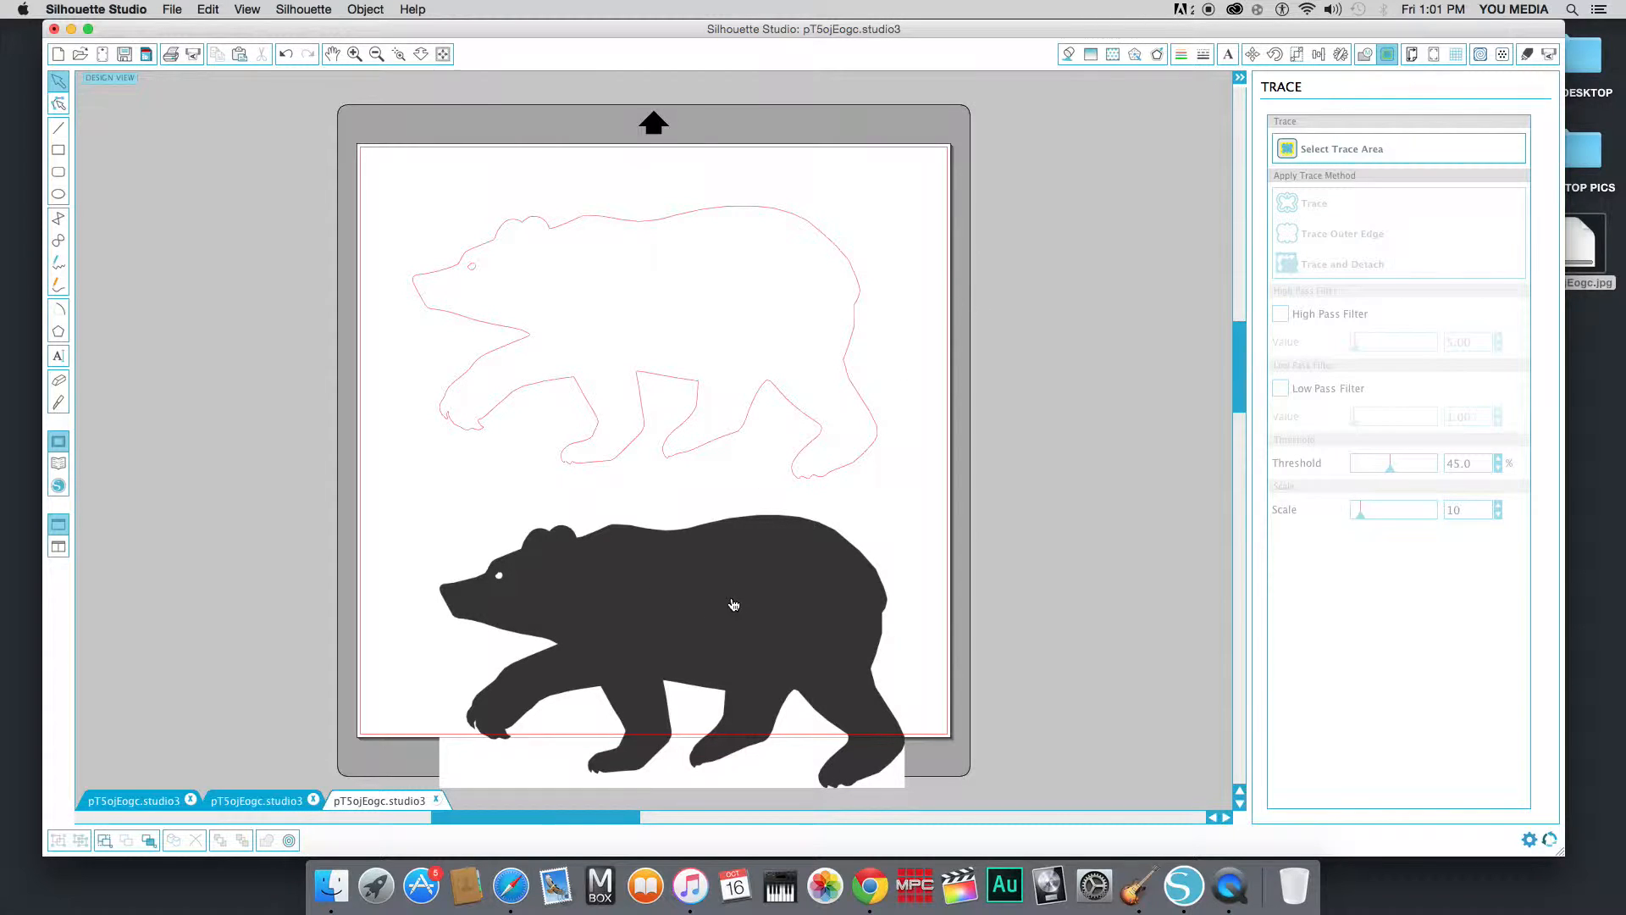
left_click(733, 605)
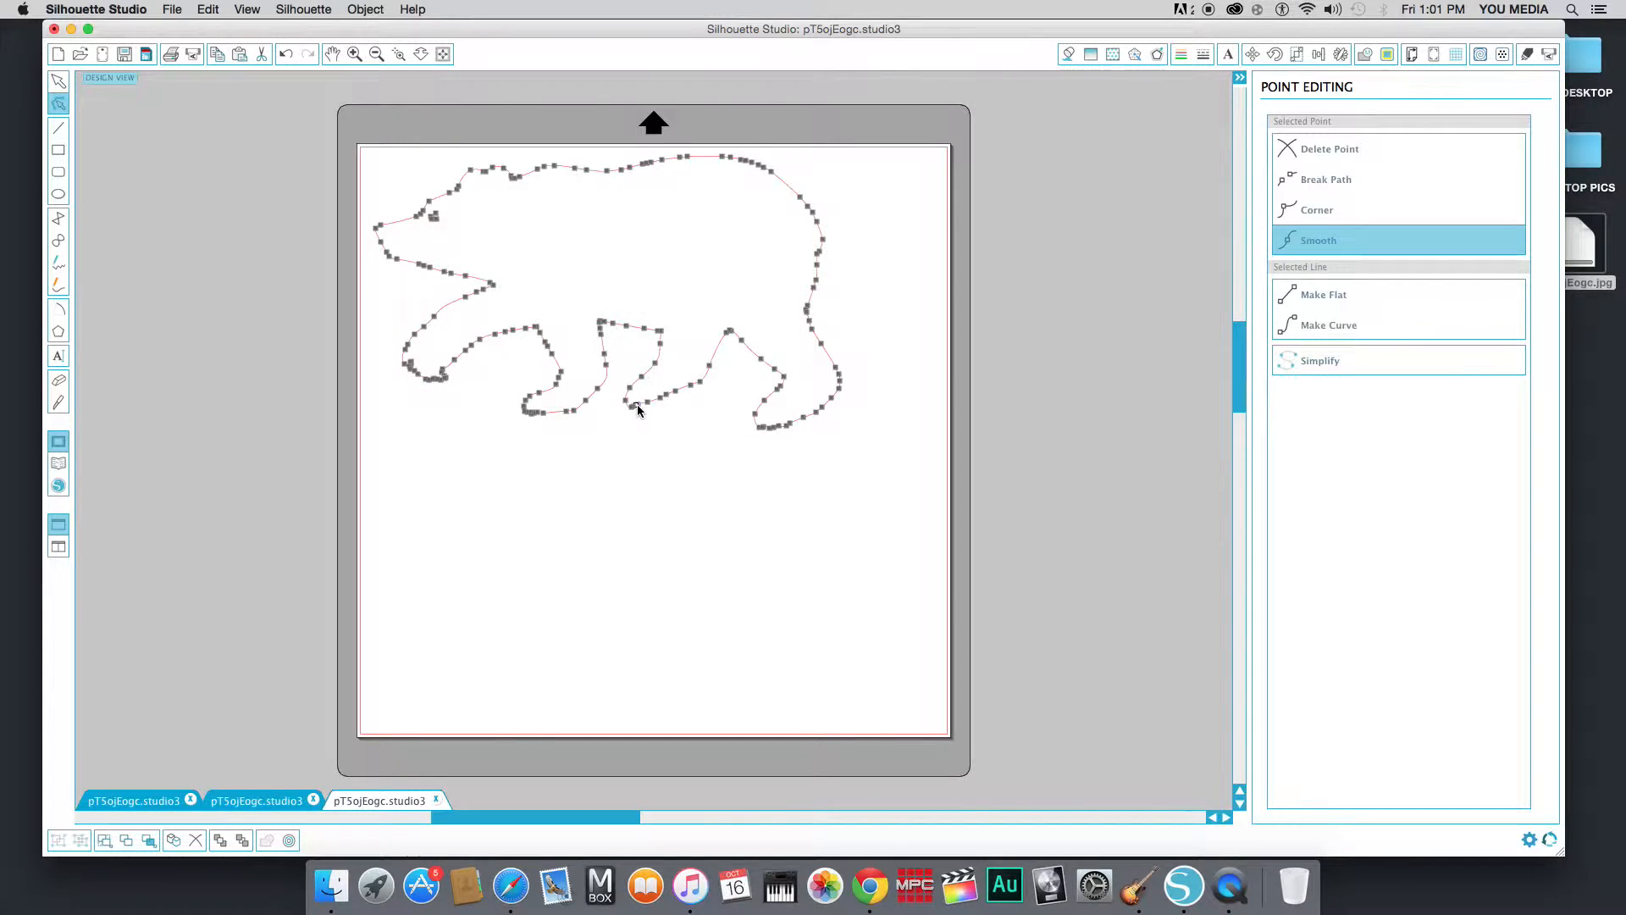
mouse_move(660, 333)
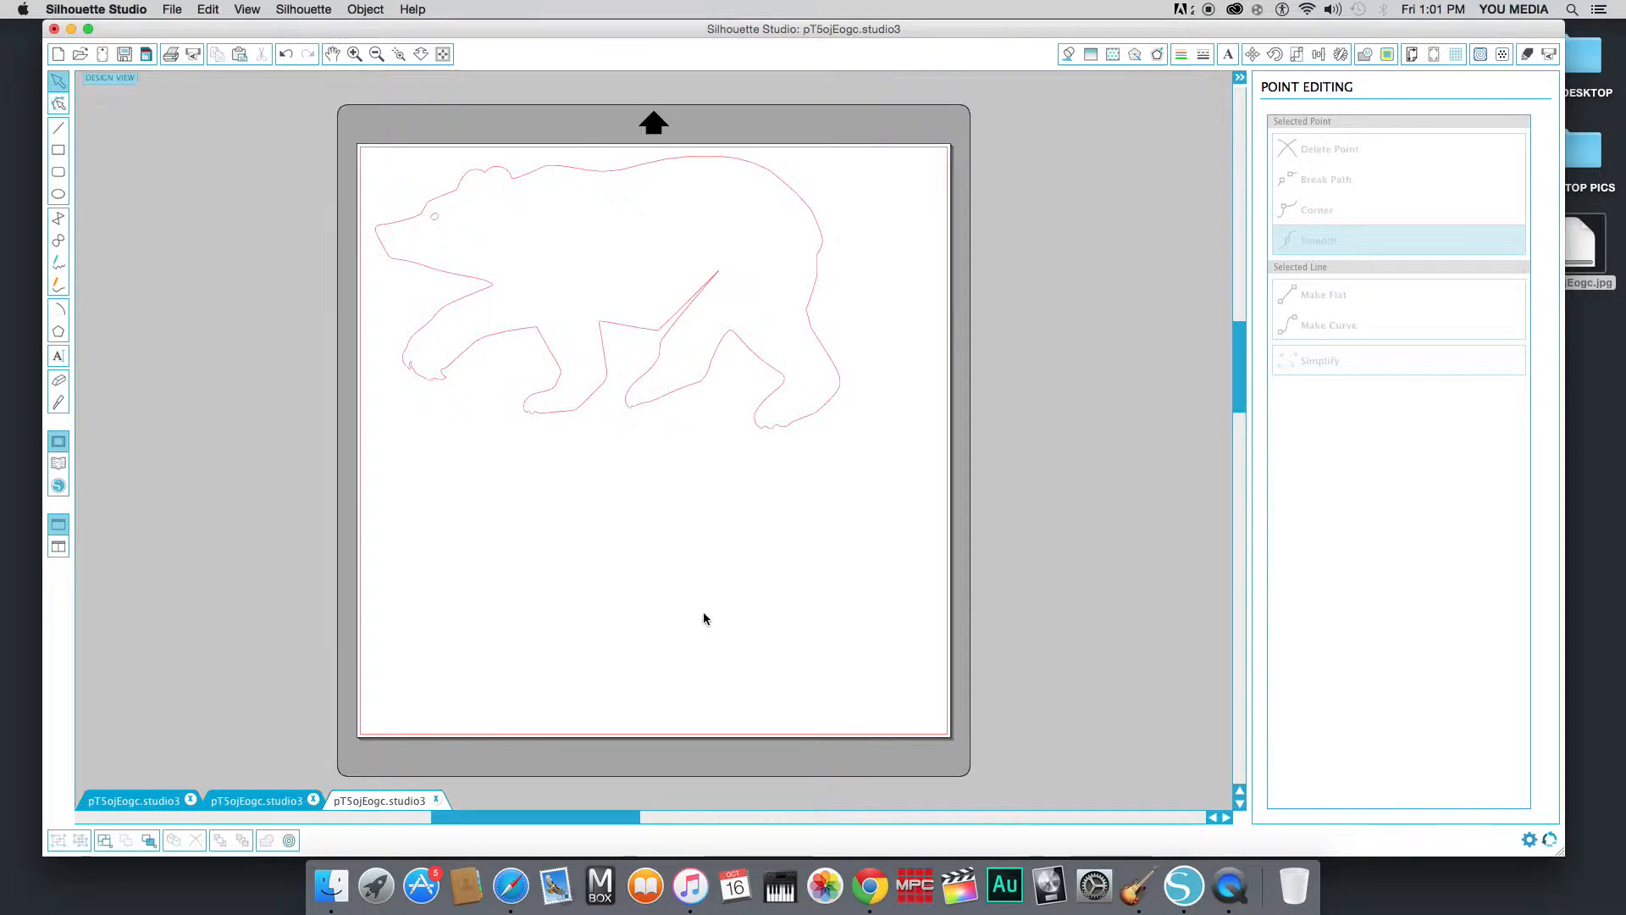
Edit the trace's points and select the clean bear outline, about 9.4 by 5.5 inches.
left_click(721, 278)
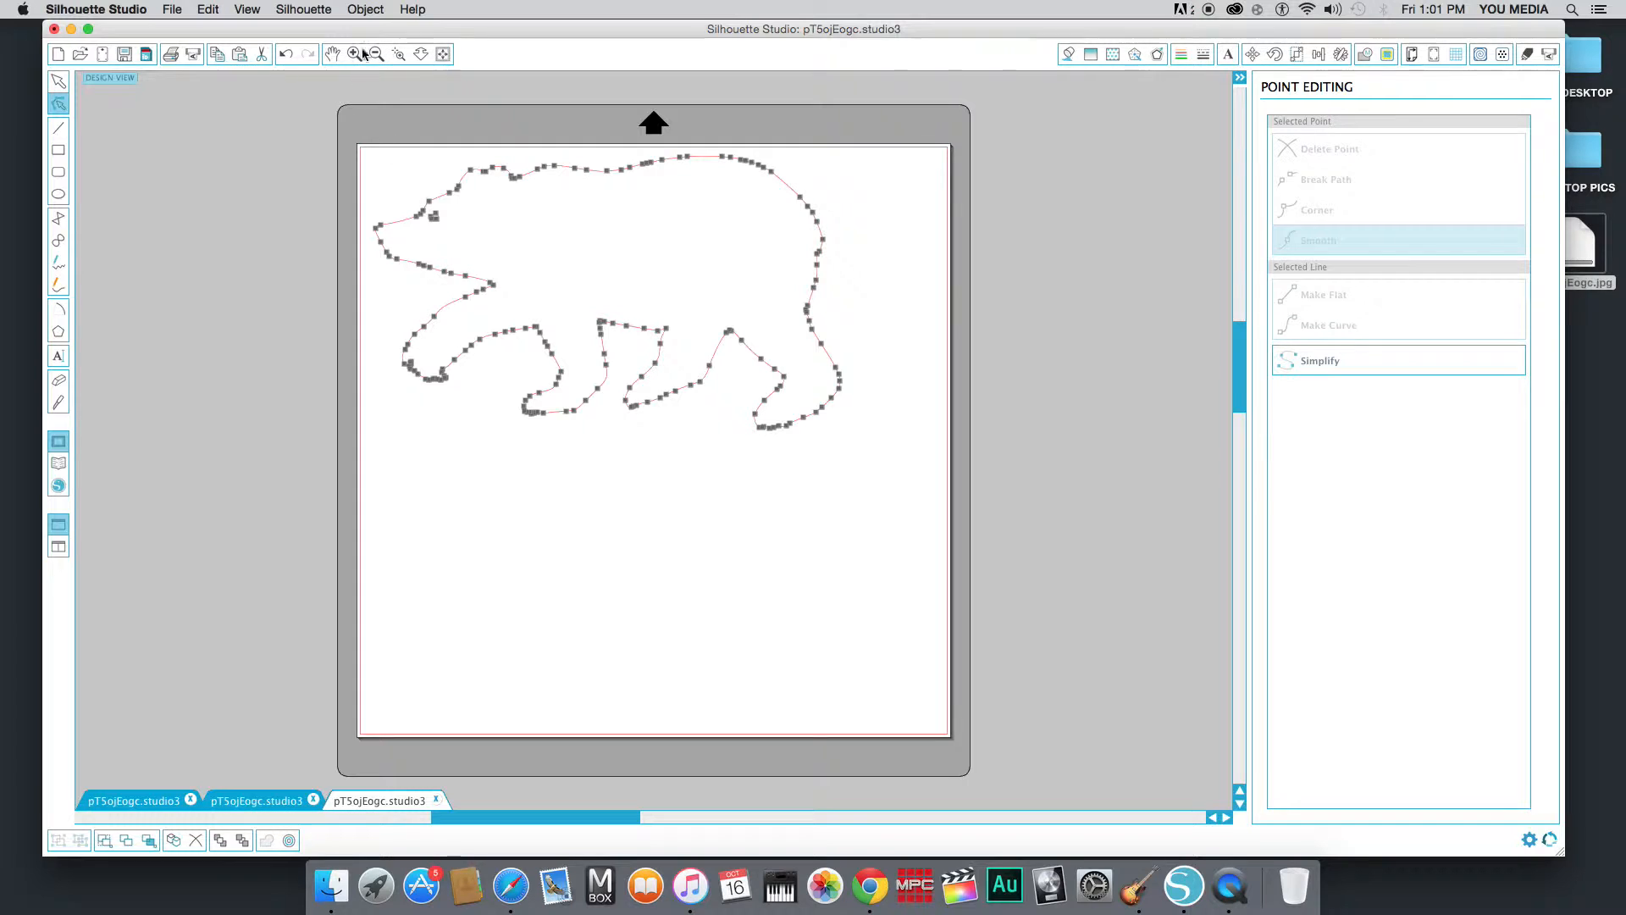
mouse_move(747, 603)
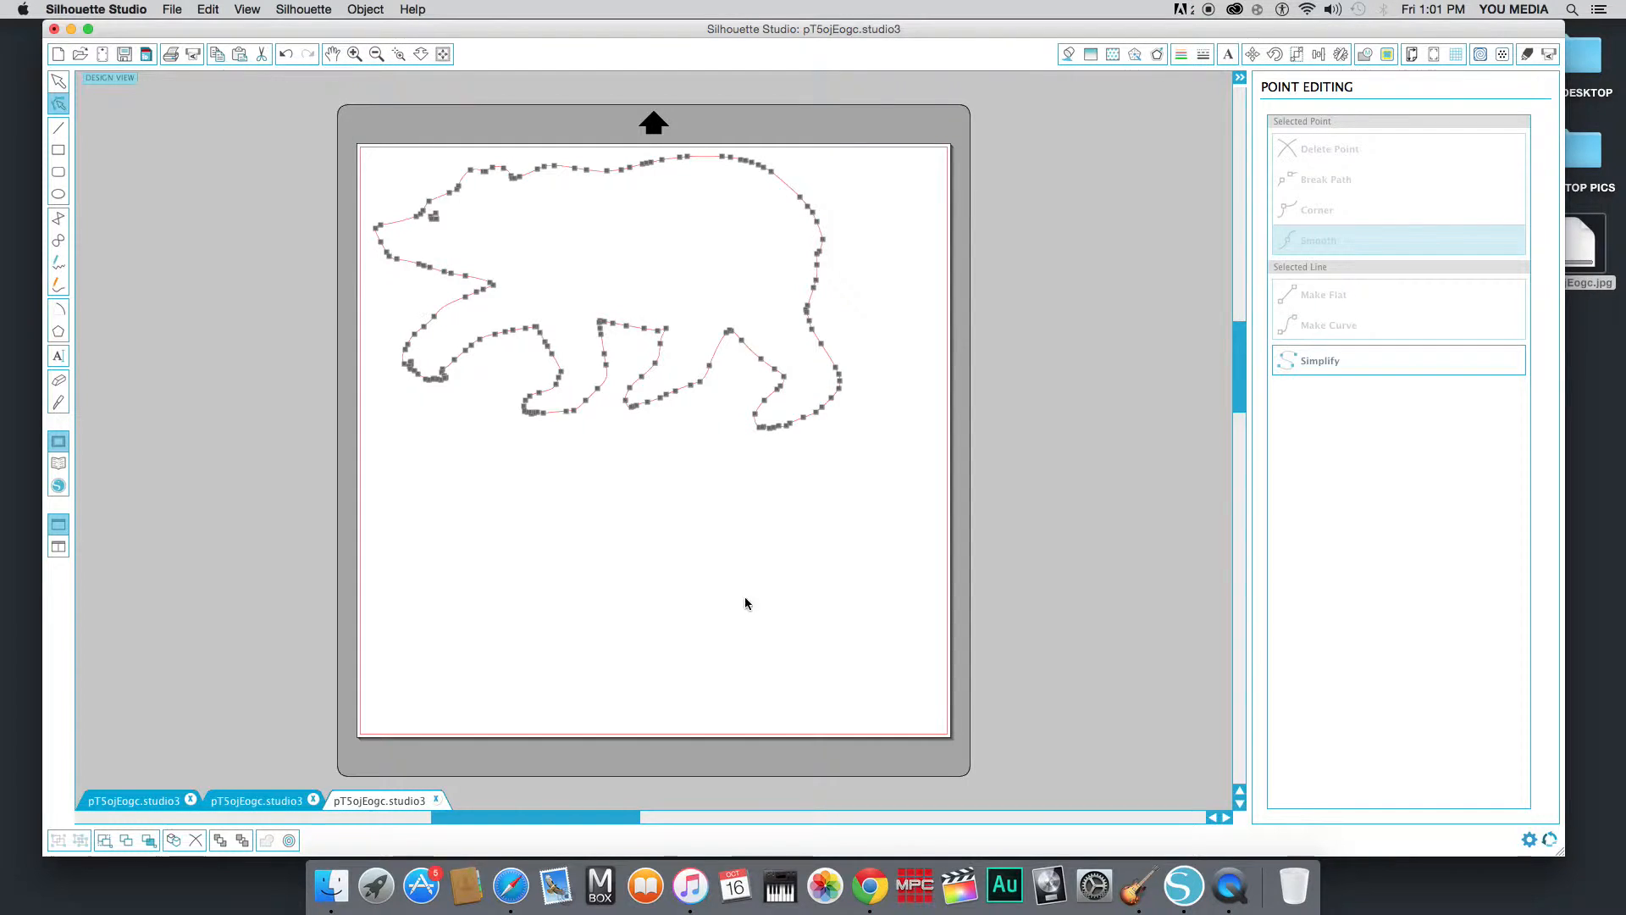
mouse_move(372, 482)
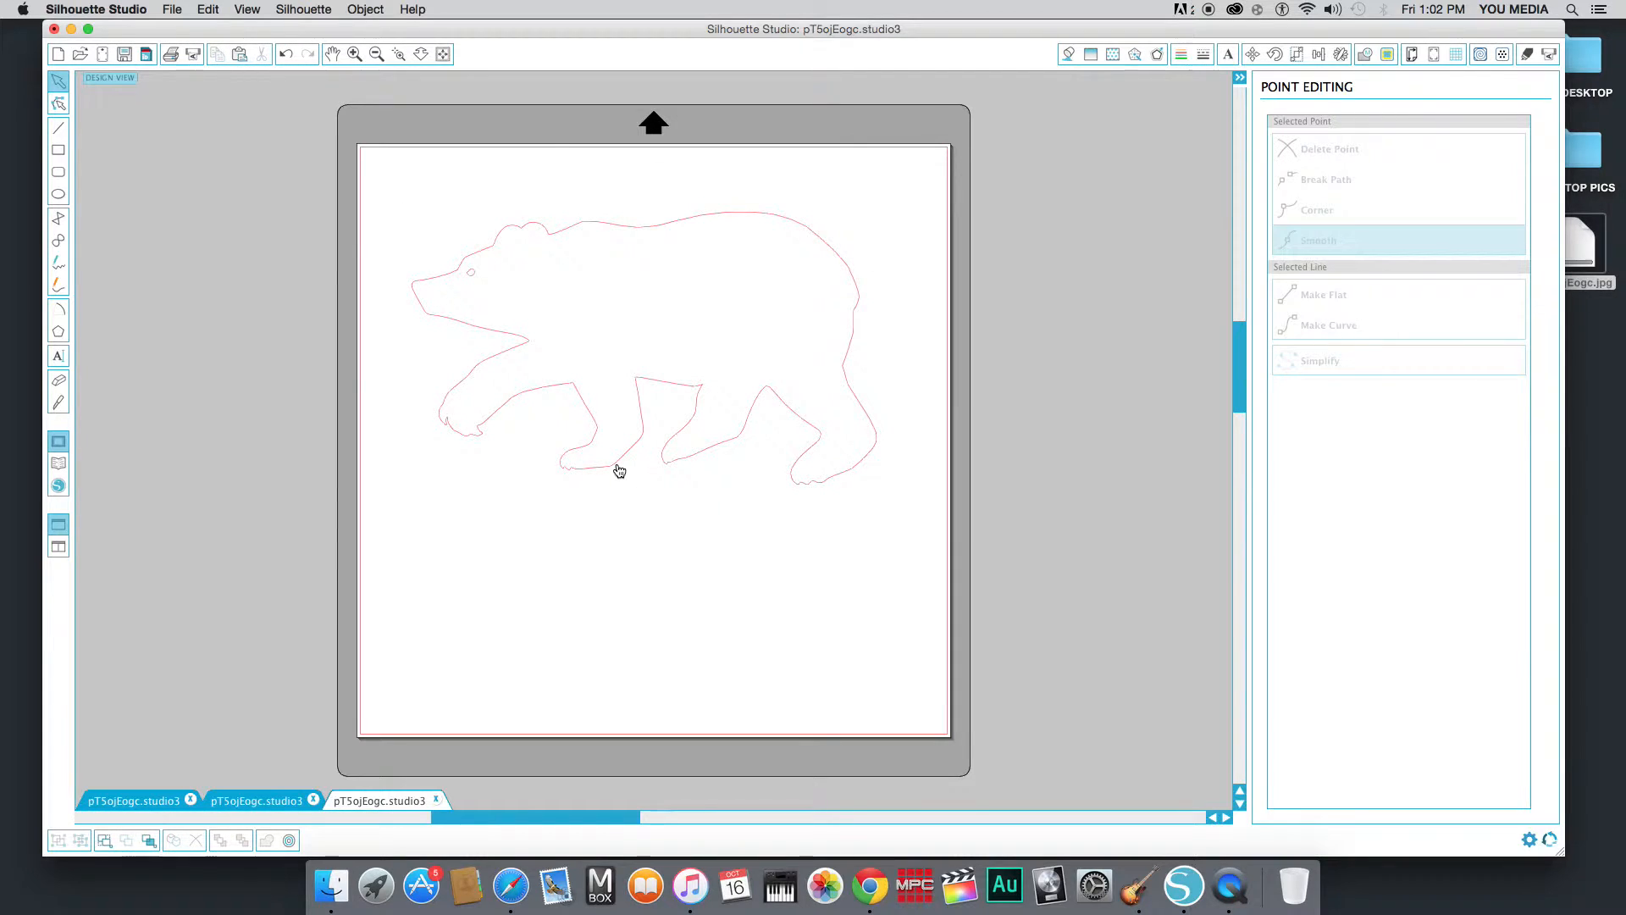
left_click(620, 470)
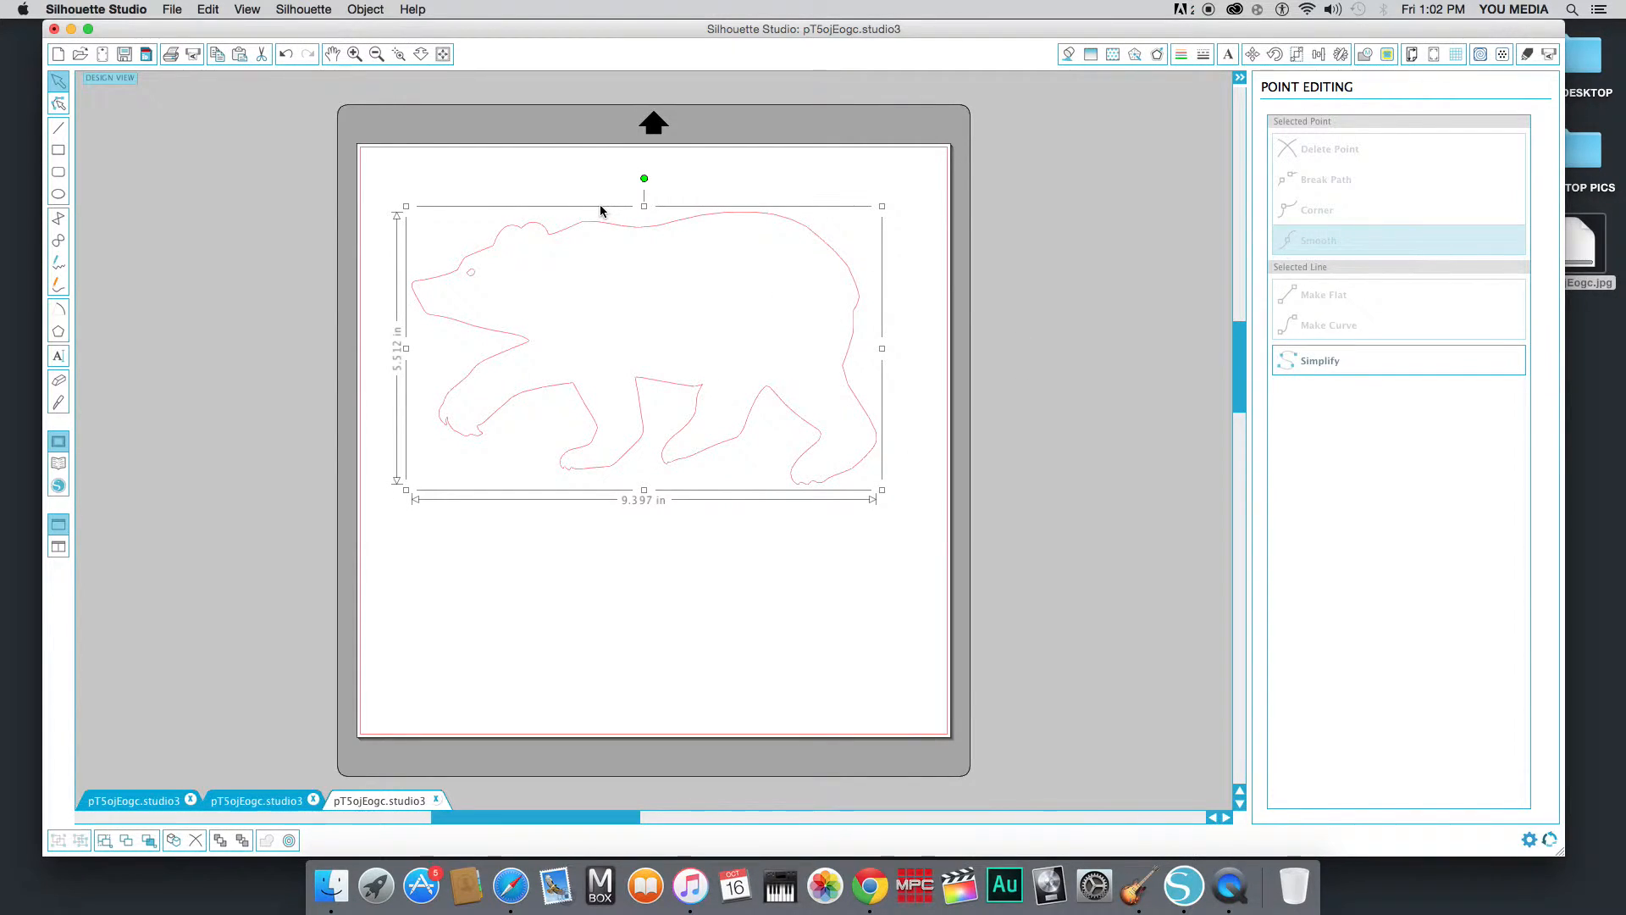
mouse_move(549, 619)
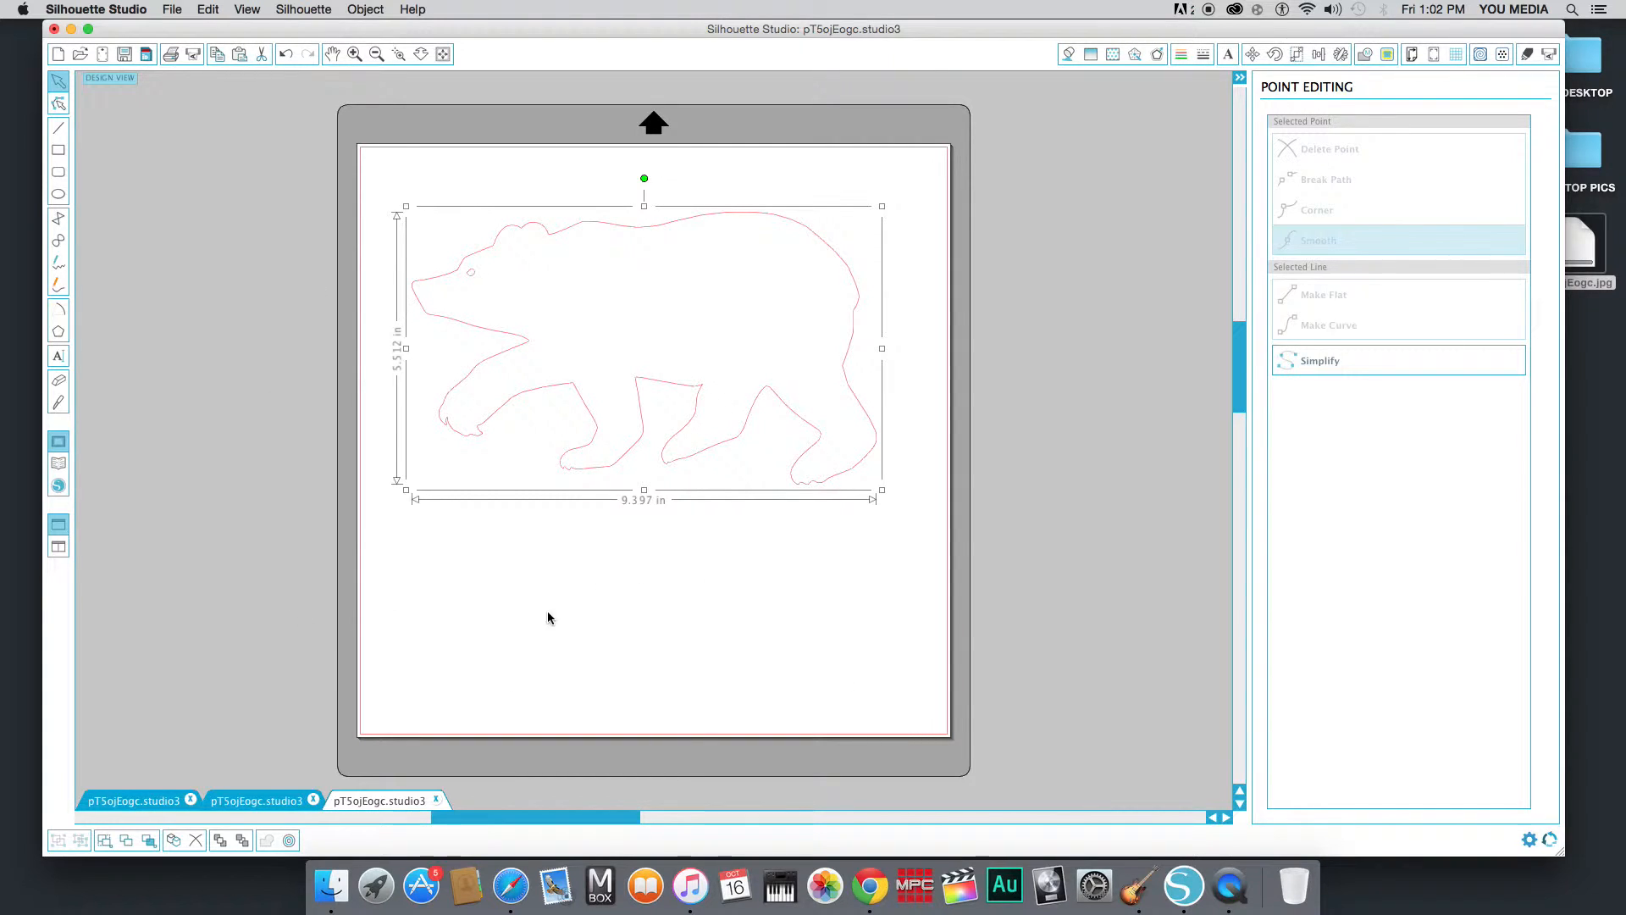
mouse_move(696, 252)
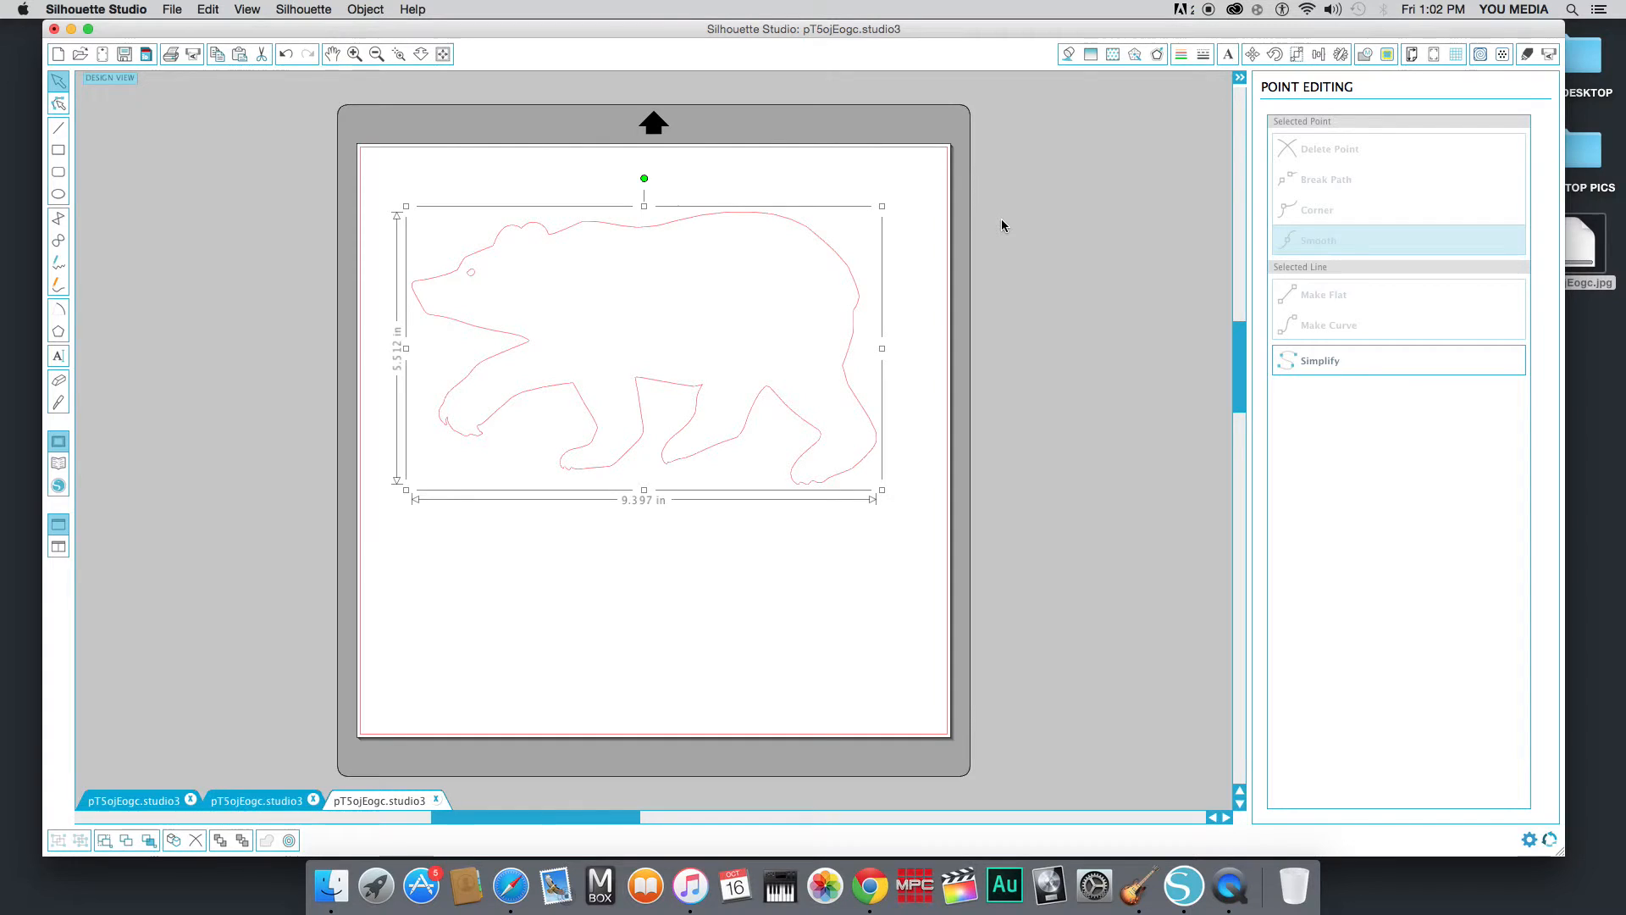
mouse_move(913, 311)
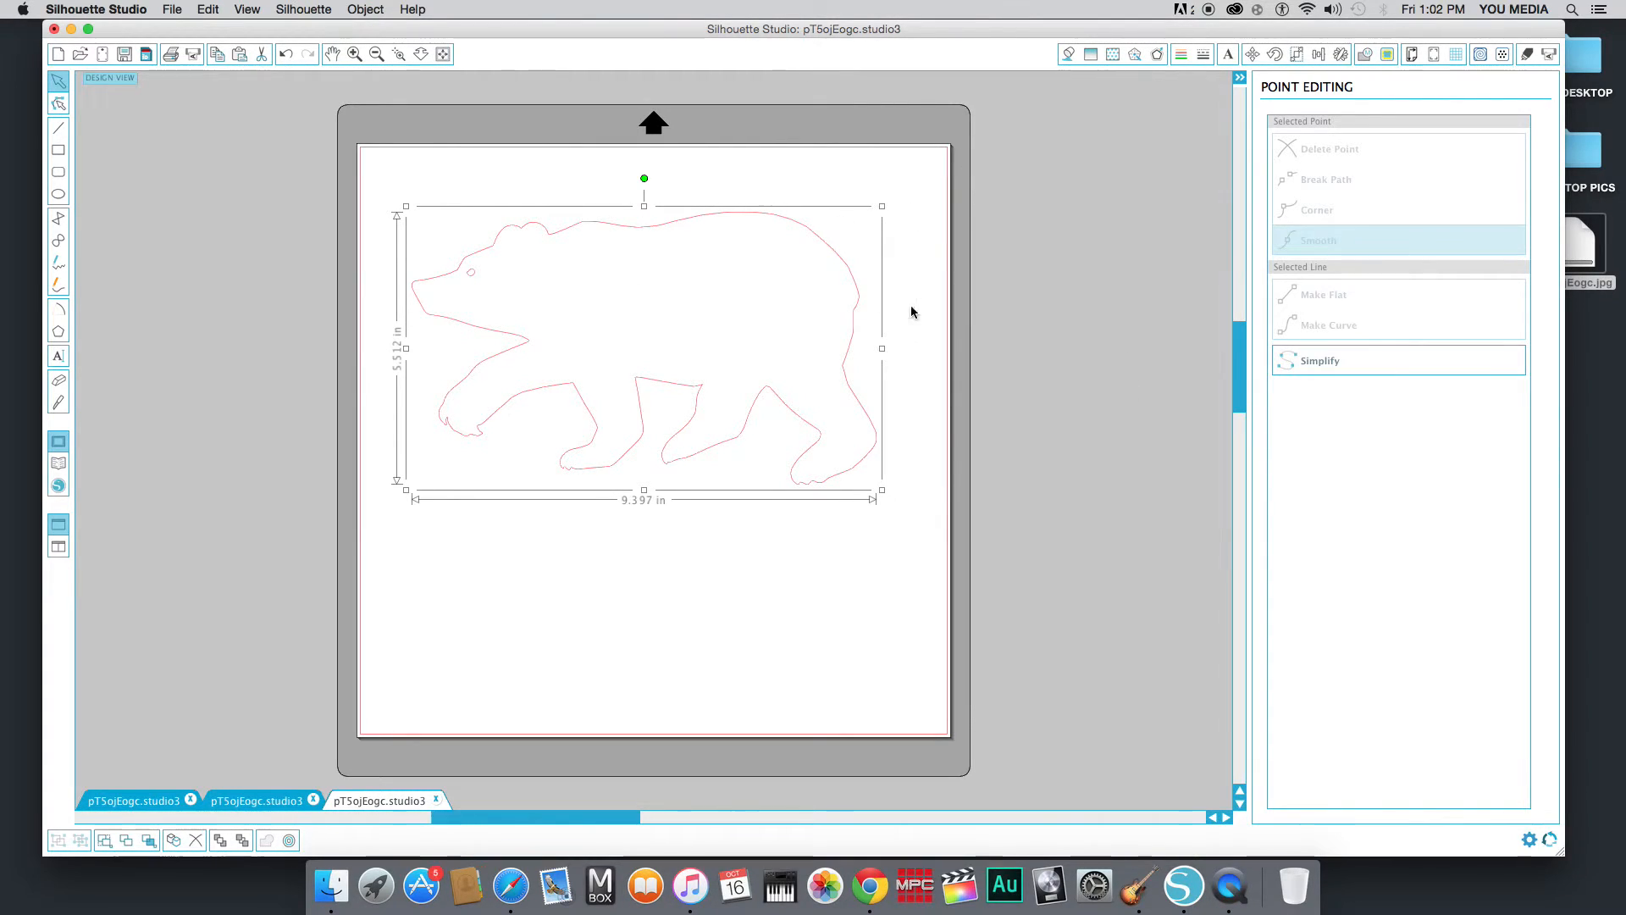
mouse_move(912, 237)
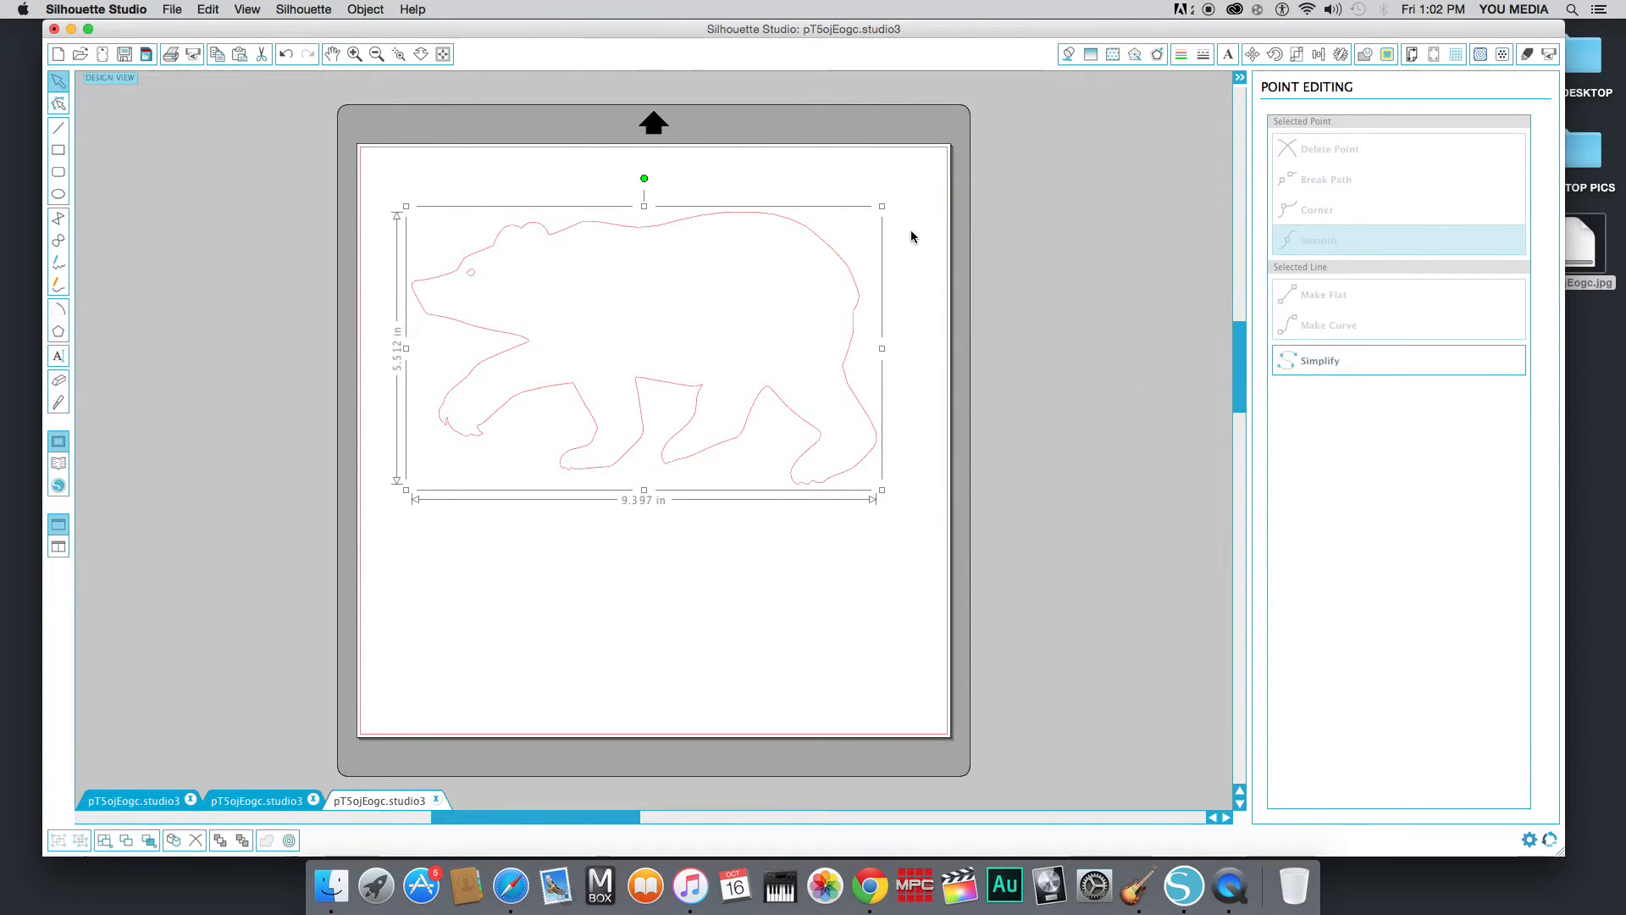
mouse_move(958, 191)
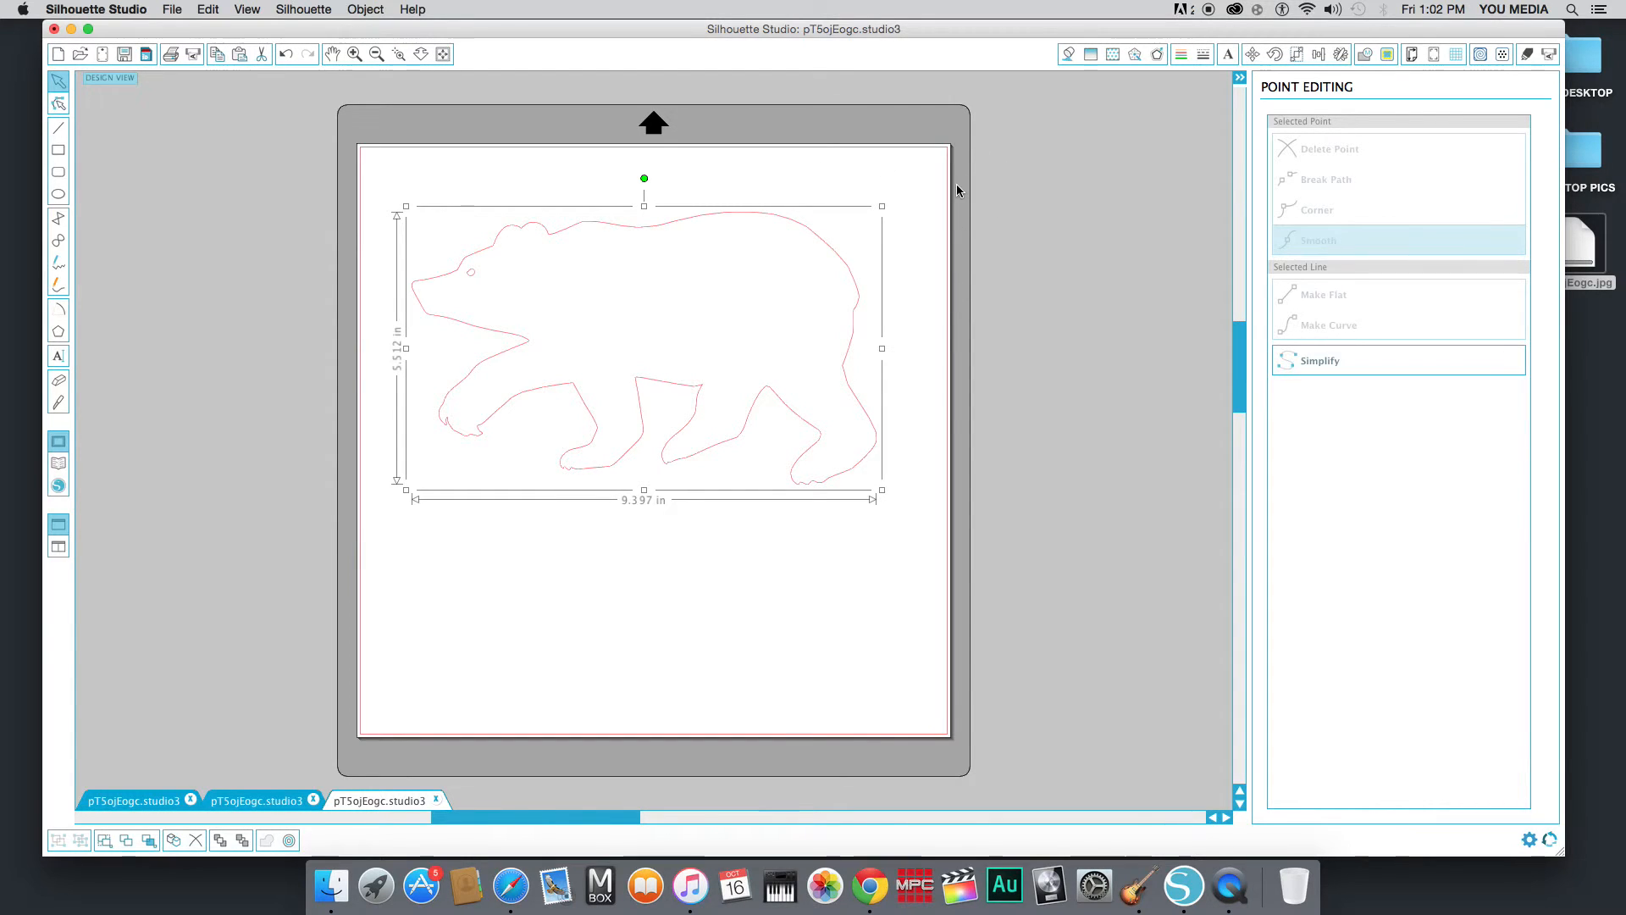
mouse_move(924, 193)
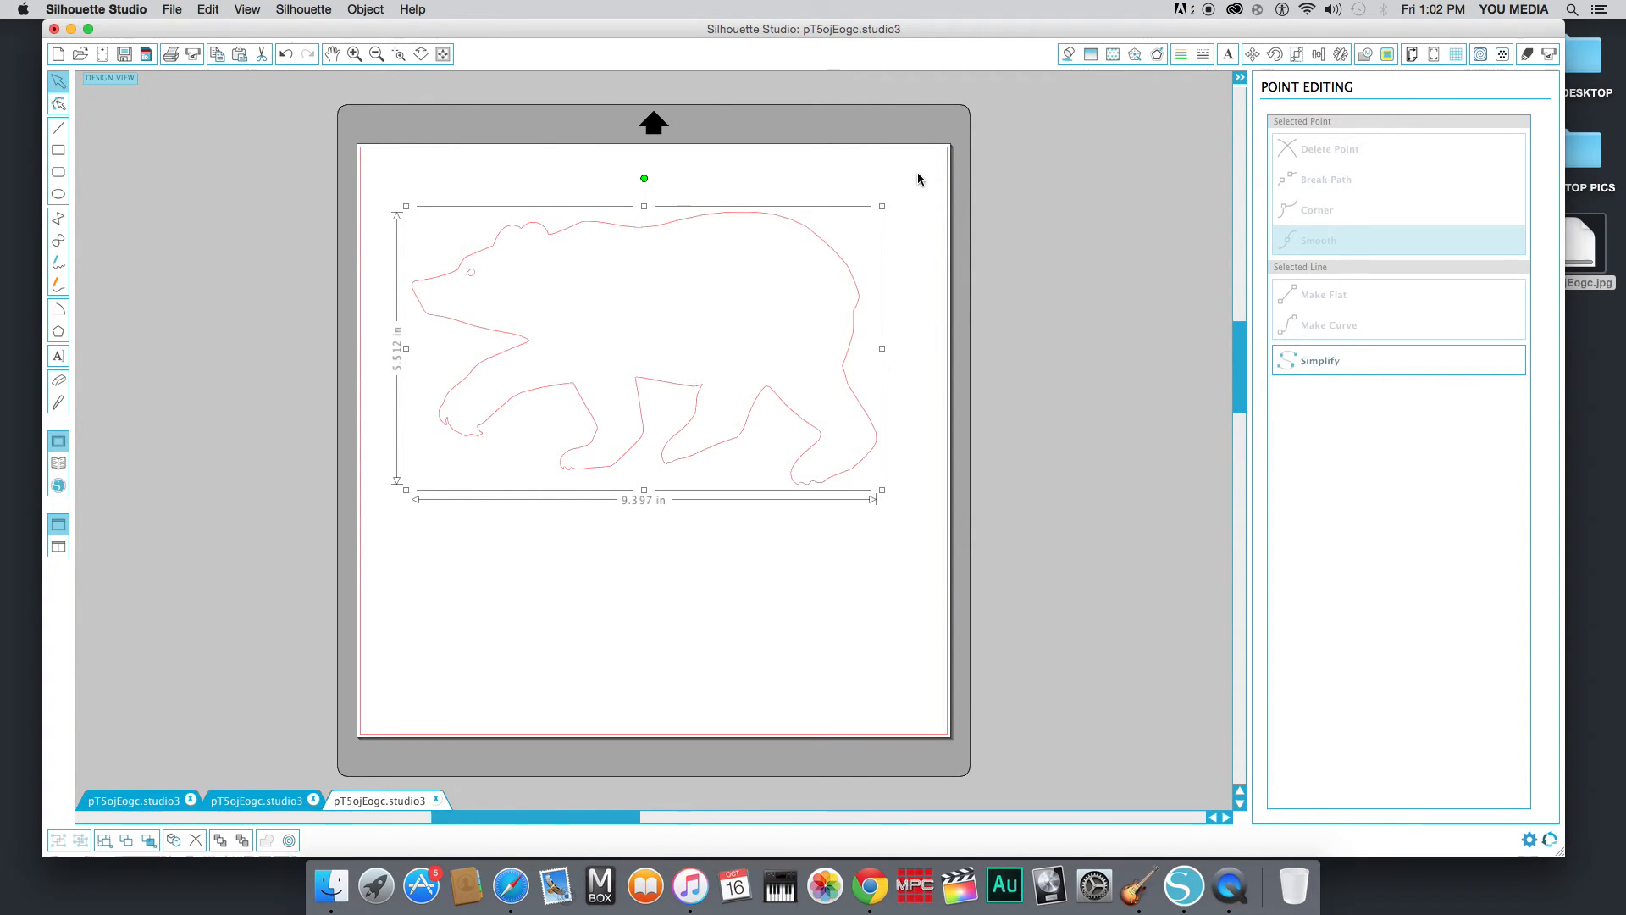
mouse_move(1129, 189)
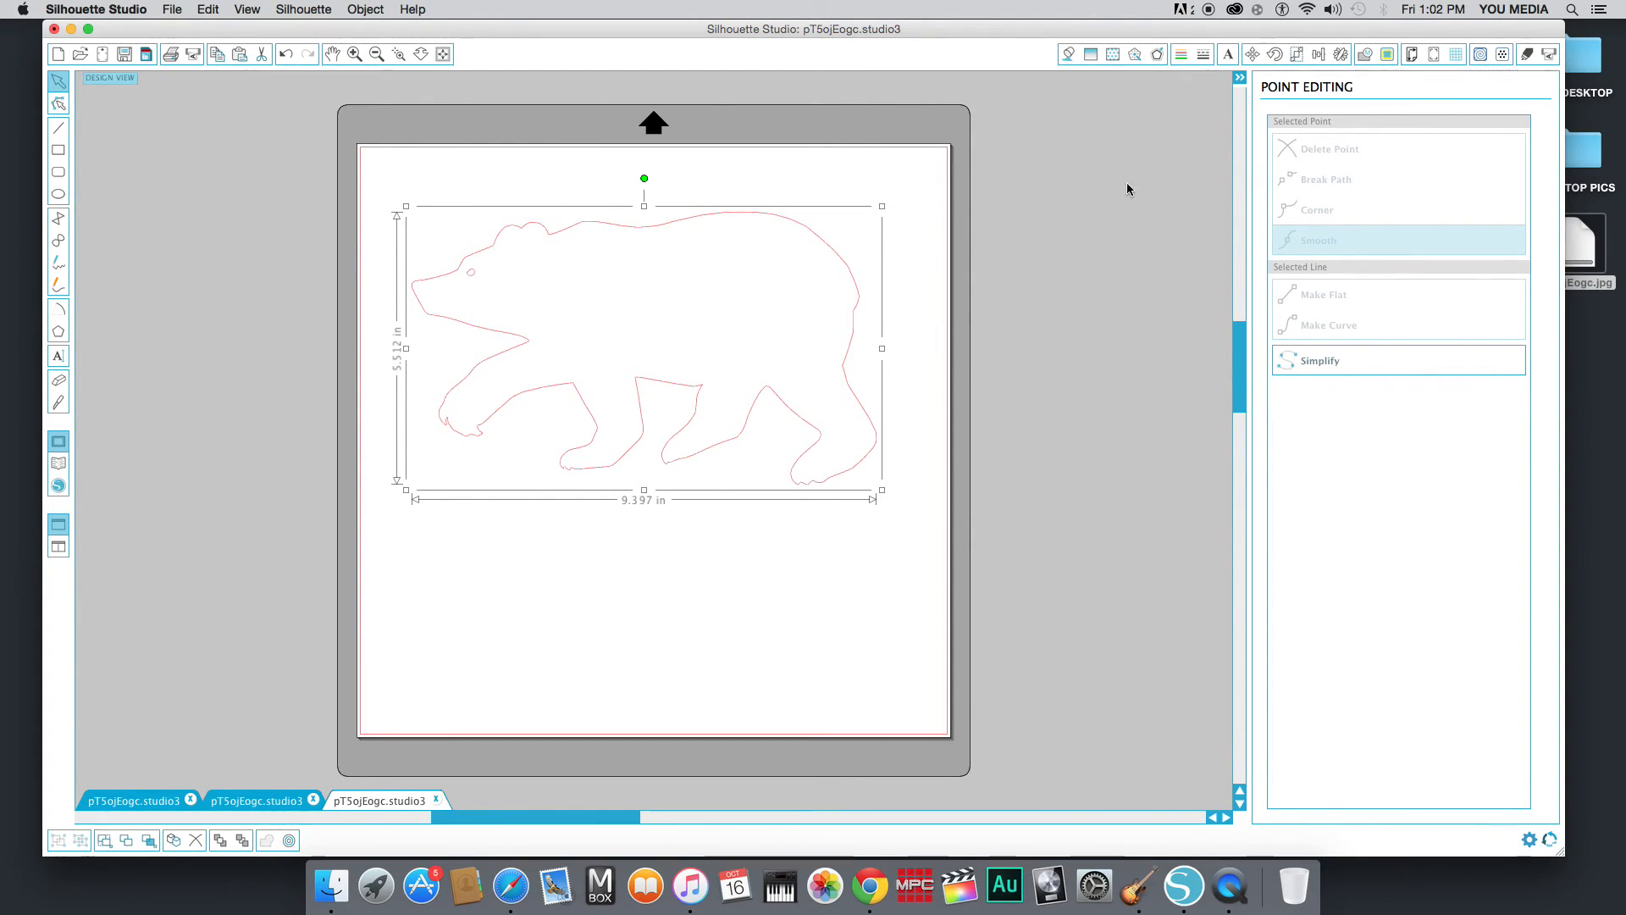